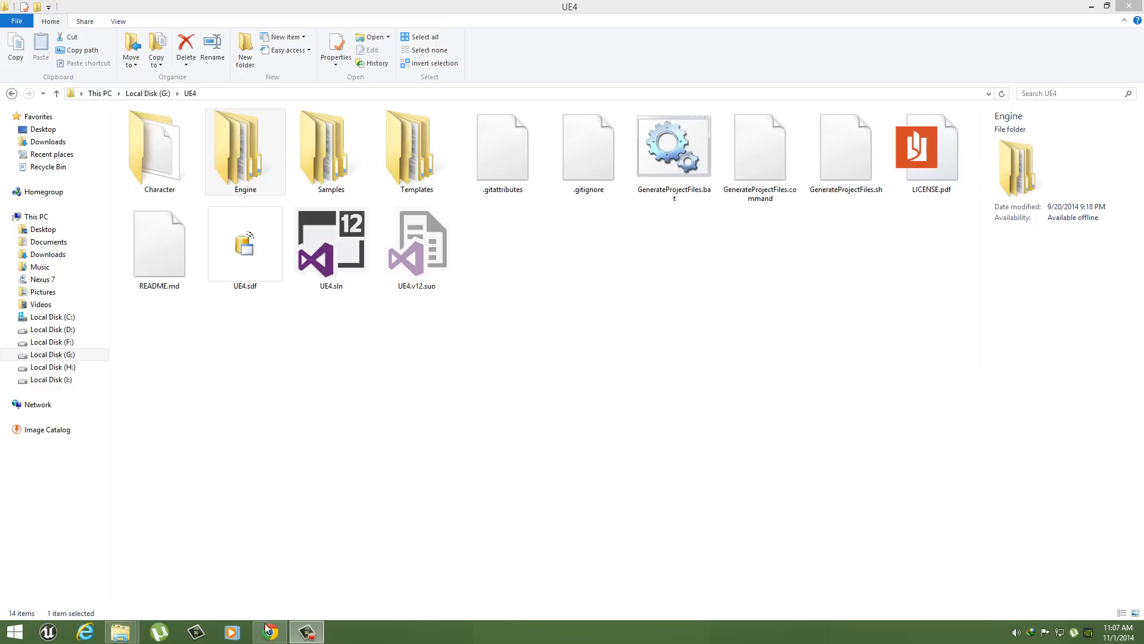
- Bring up the Android_Device_Compatibility wiki page and scroll through its device tables and notes
{"action": "left_click", "coordinate": [270, 632]}
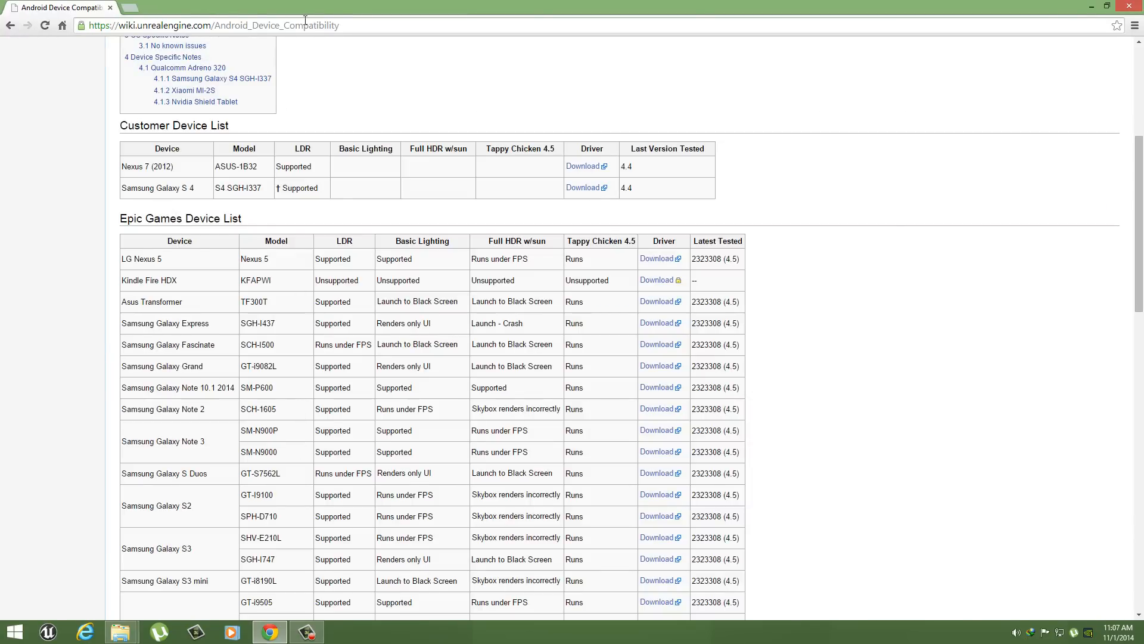
{"action": "left_click", "coordinate": [212, 24]}
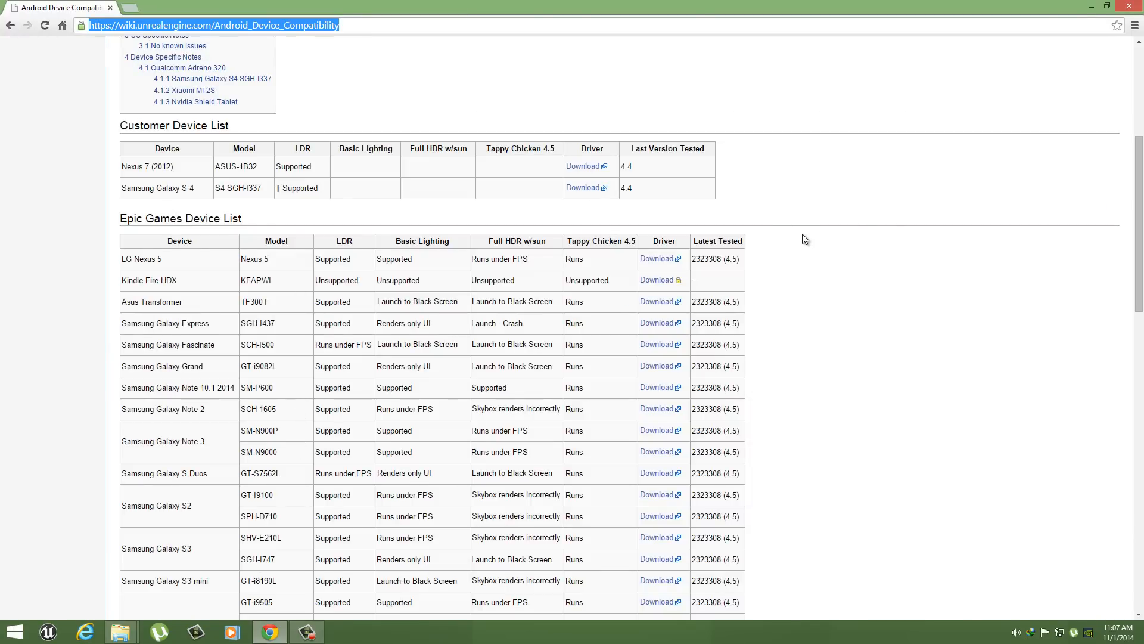
{"action": "scroll", "scroll_direction": "down", "scroll_amount": 3}
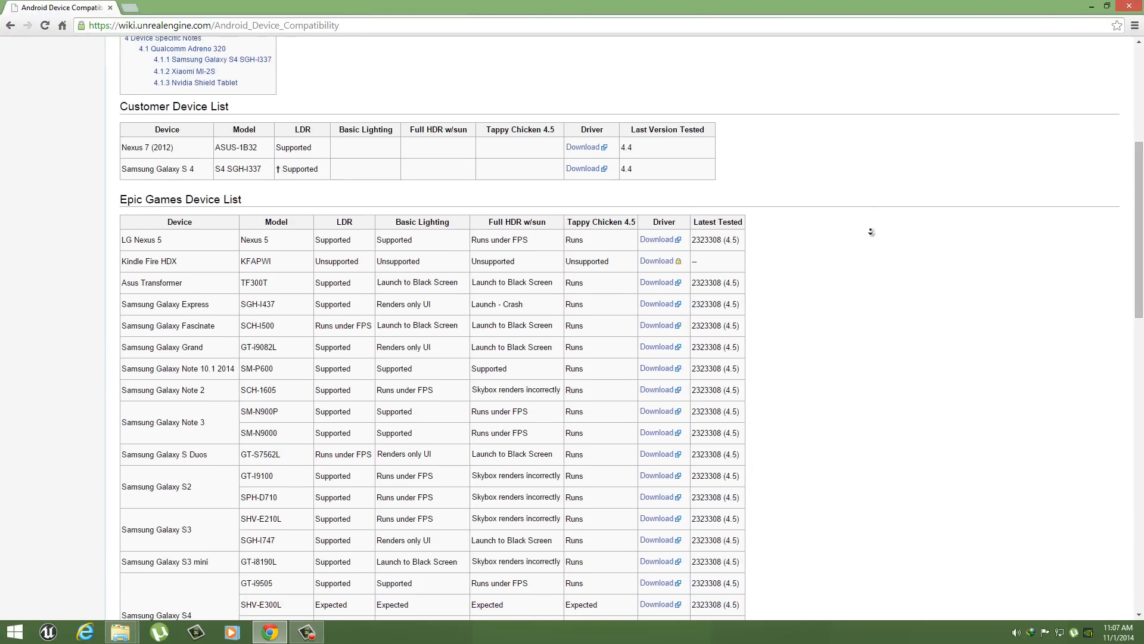
{"action": "scroll", "scroll_direction": "down", "scroll_amount": 3}
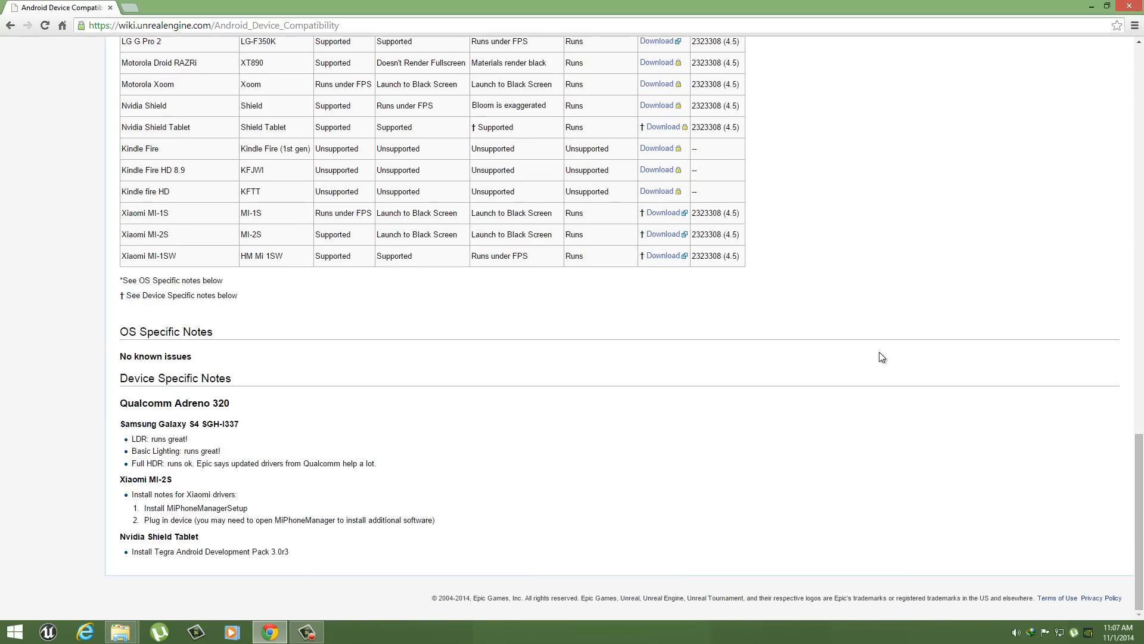
{"action": "scroll", "scroll_direction": "up", "scroll_amount": 3}
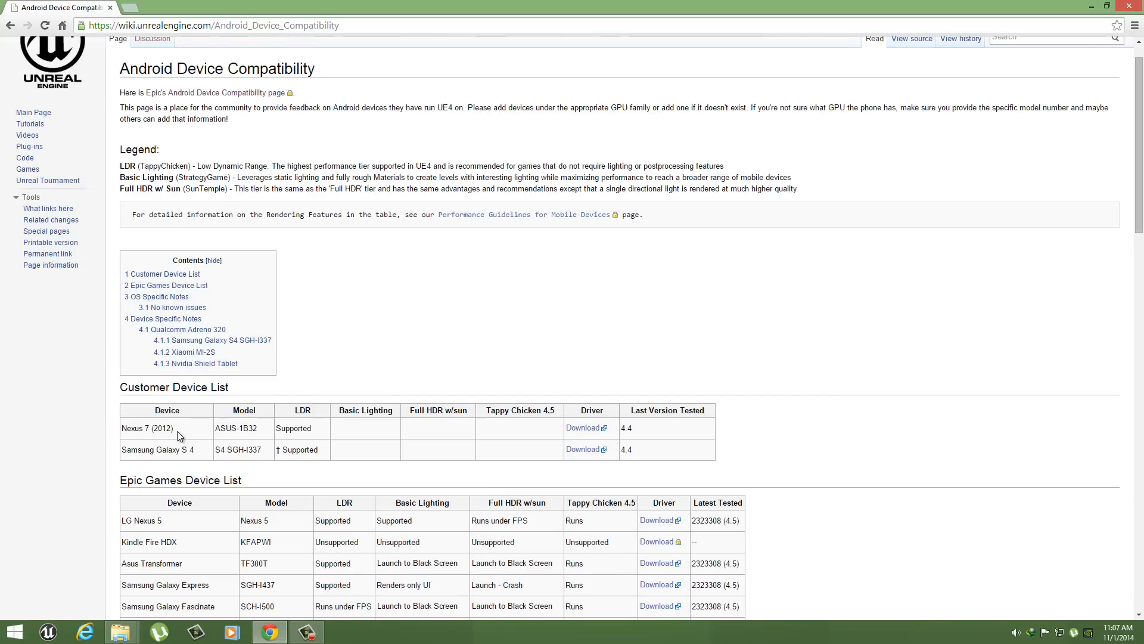
{"action": "mouse_move", "coordinate": [785, 303]}
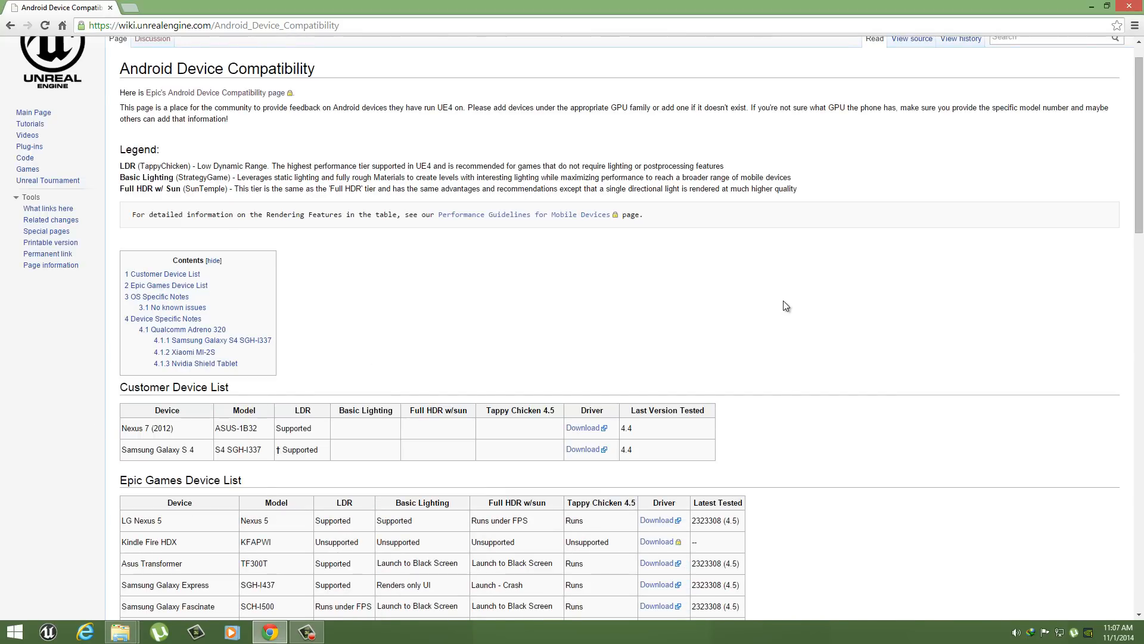
{"action": "scroll", "scroll_direction": "down", "scroll_amount": 3}
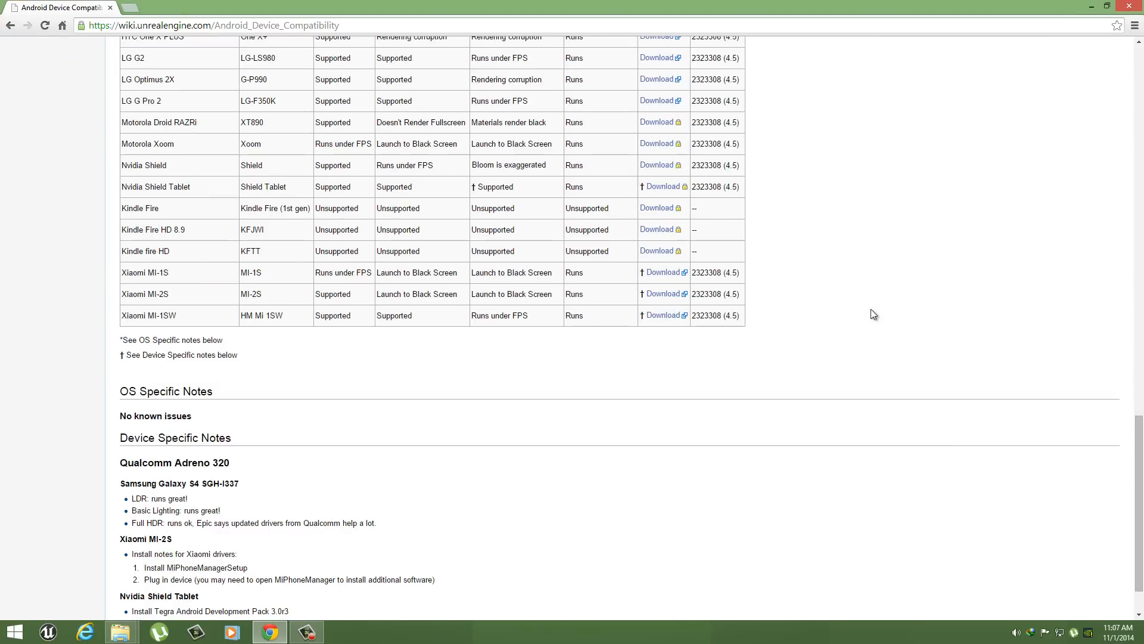
{"action": "scroll", "scroll_direction": "up", "scroll_amount": 3}
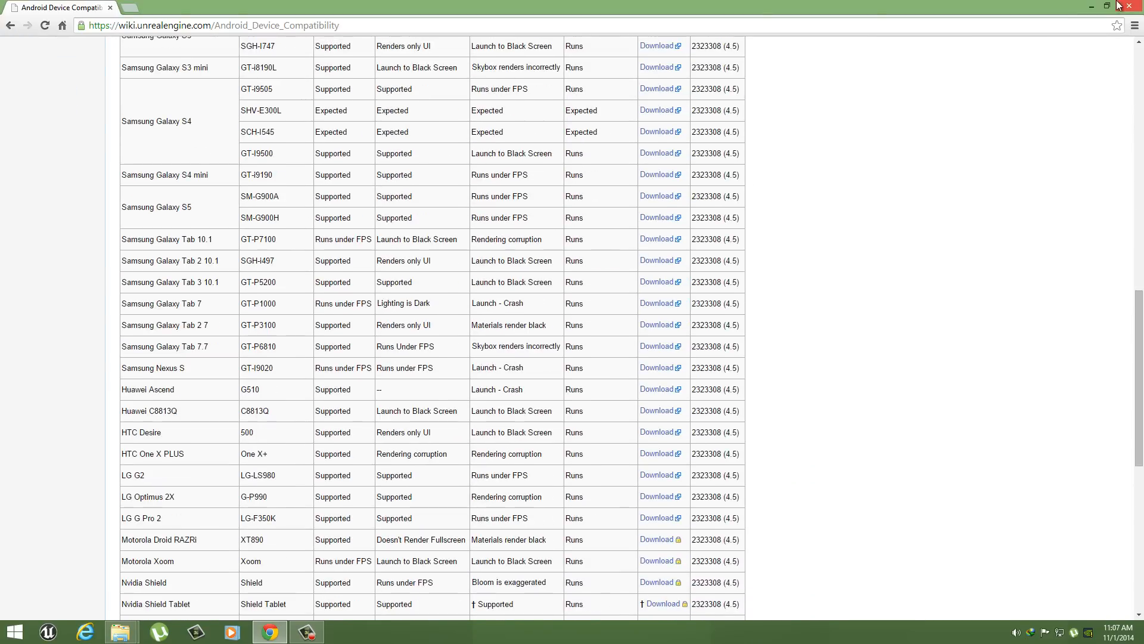
- Minimize the browser and browse from UE4 into Engine, then Extras, toward the Android folder
{"action": "left_click", "coordinate": [116, 632]}
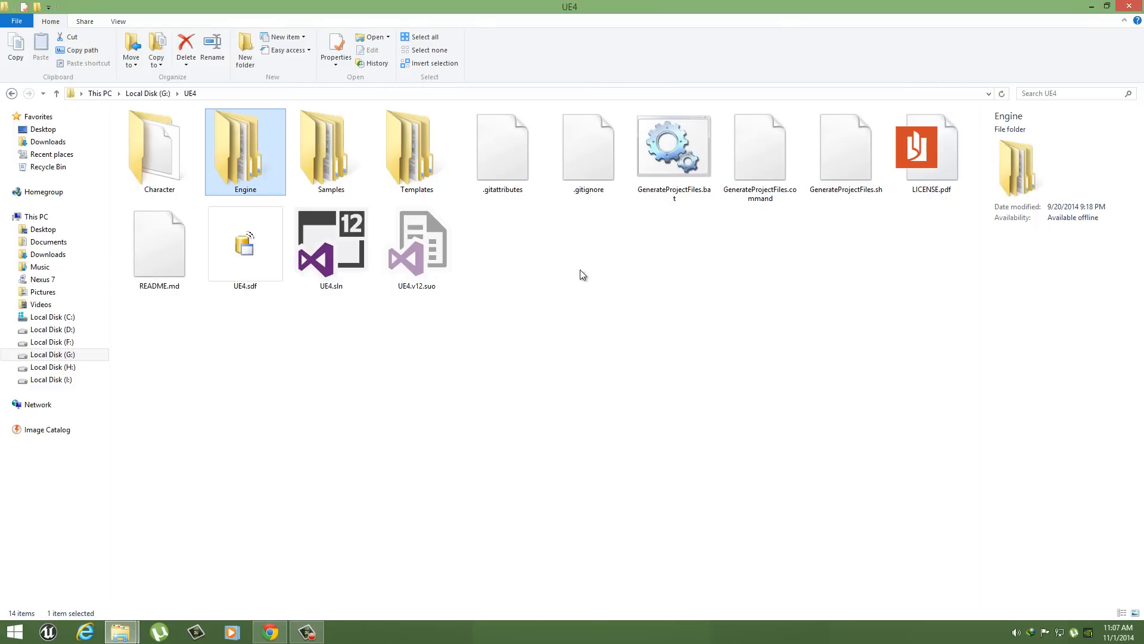
{"action": "left_click", "coordinate": [599, 311]}
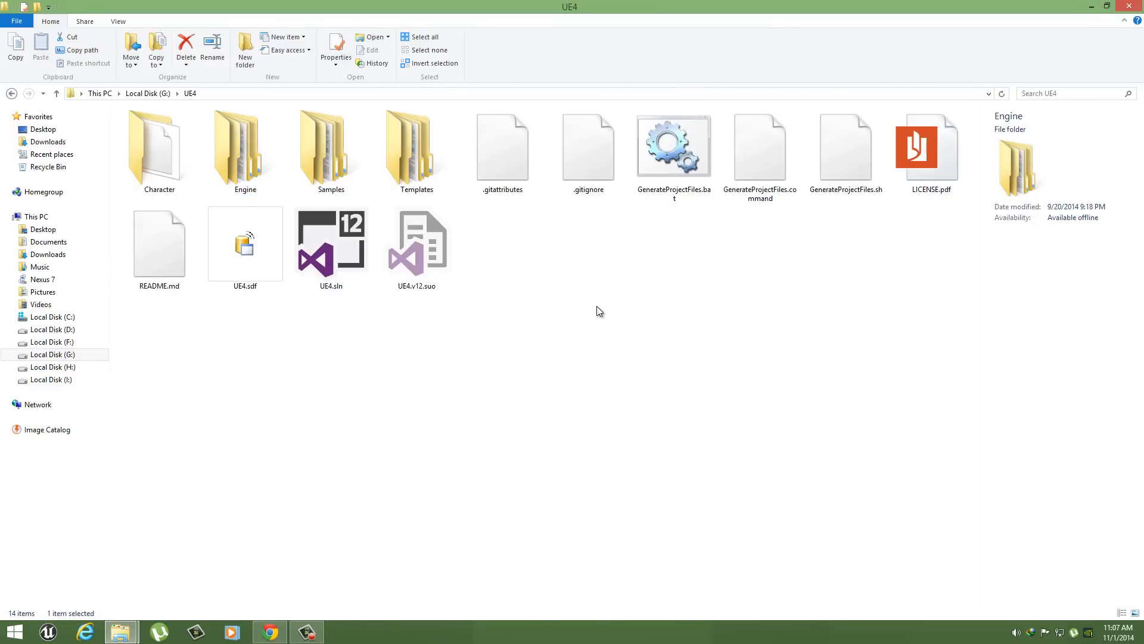
{"action": "left_click", "coordinate": [246, 153]}
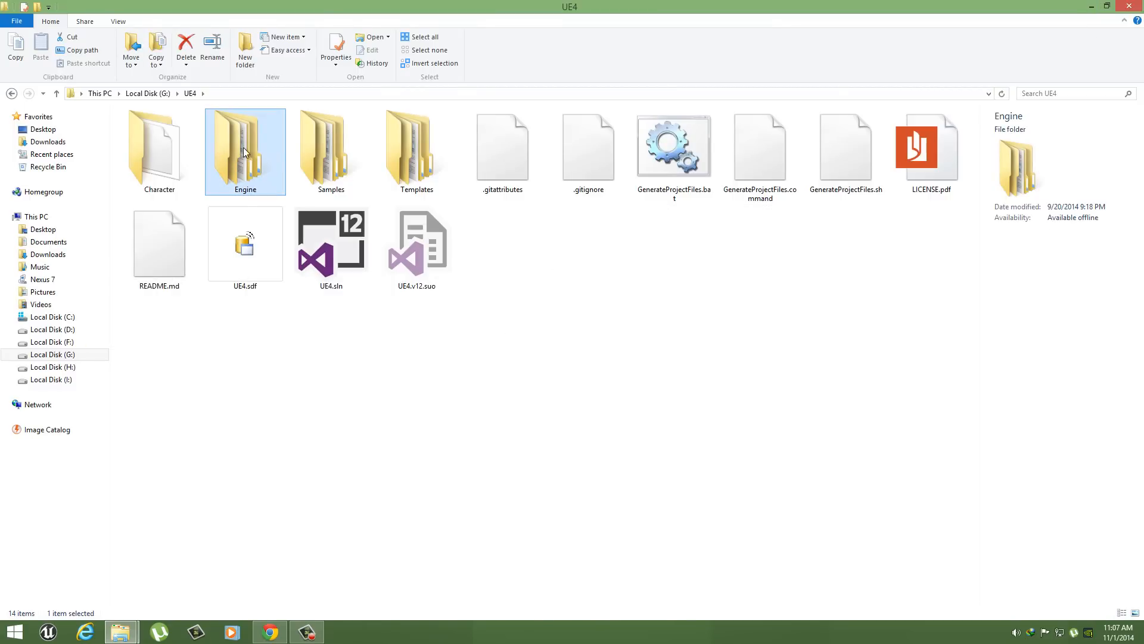
{"action": "double_click", "coordinate": [245, 143]}
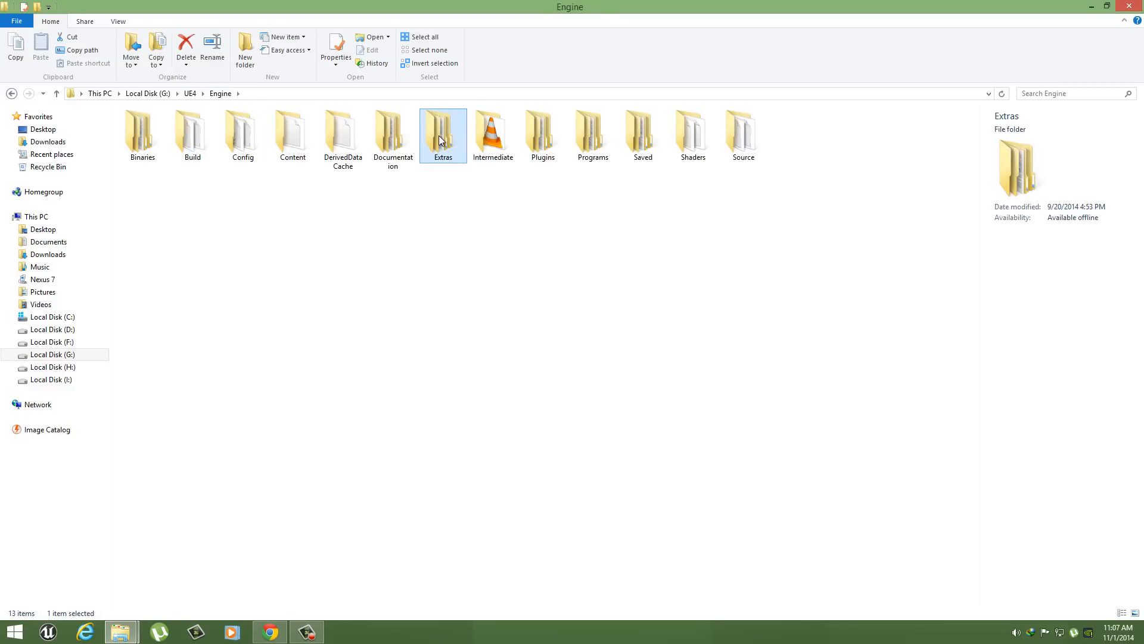
{"action": "double_click", "coordinate": [443, 126]}
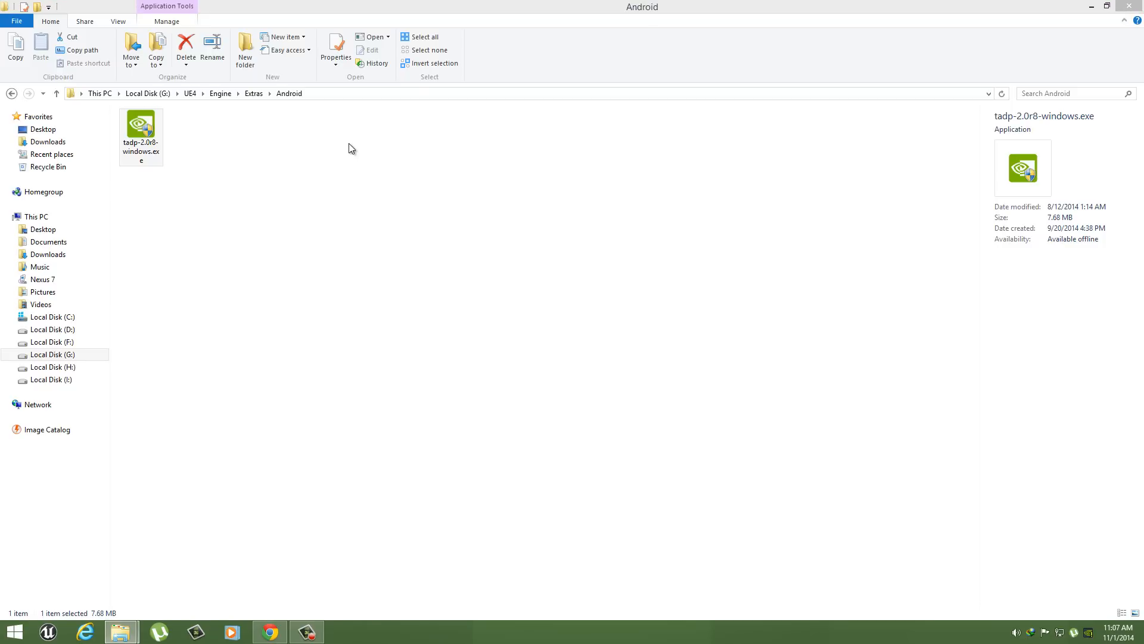
{"action": "double_click", "coordinate": [141, 122]}
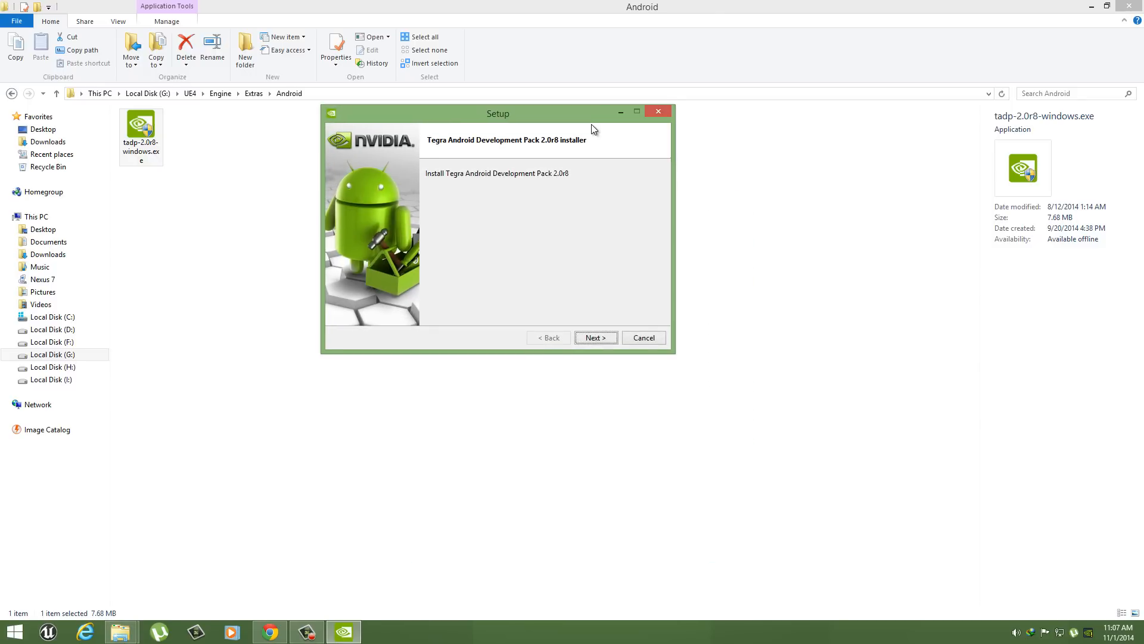
{"action": "left_click", "coordinate": [596, 337]}
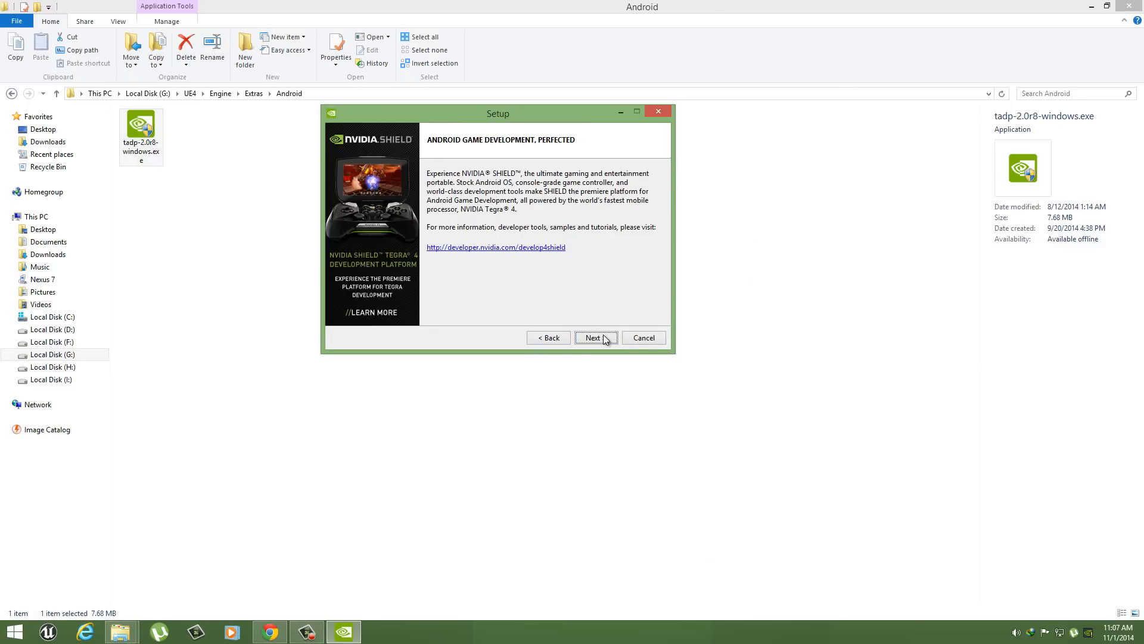
{"action": "left_click", "coordinate": [596, 338]}
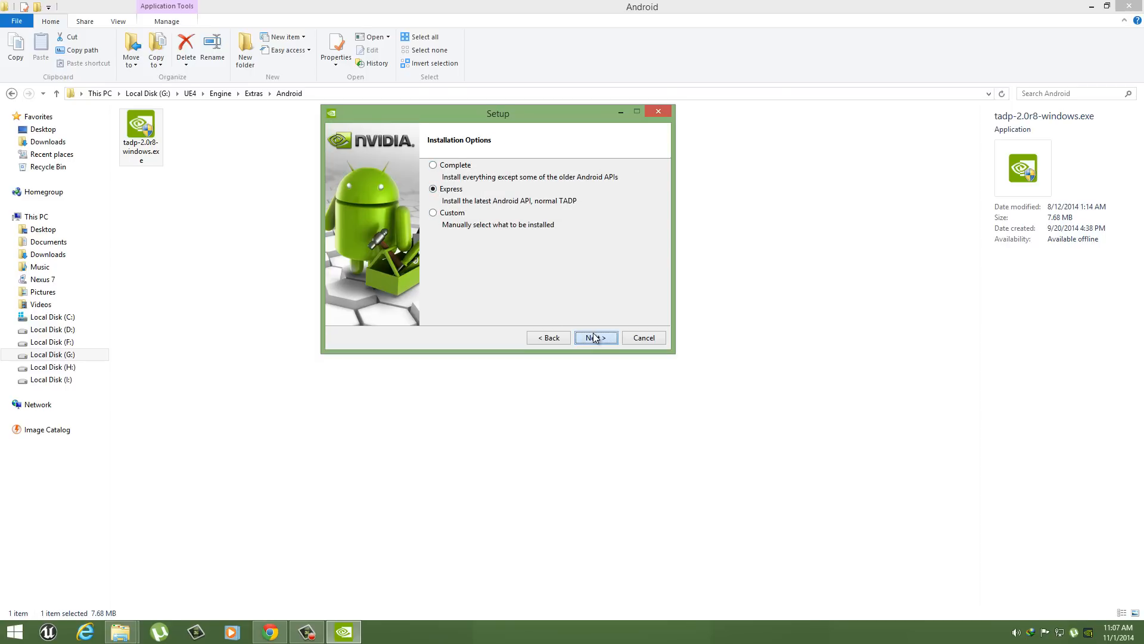
{"action": "left_click", "coordinate": [596, 338]}
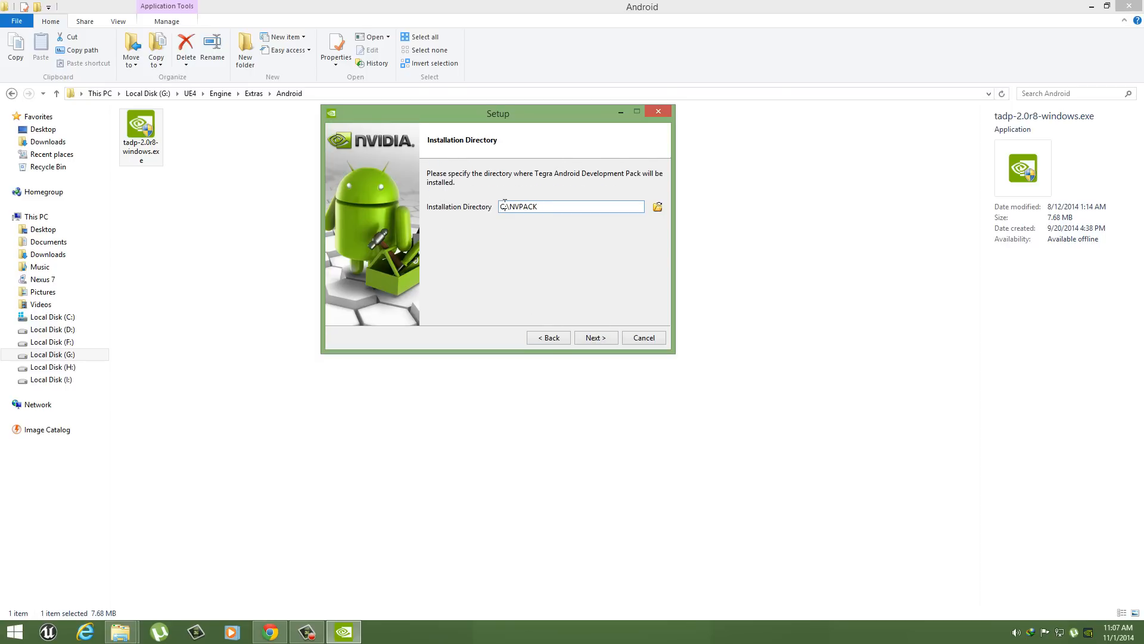
{"action": "left_click", "coordinate": [596, 337]}
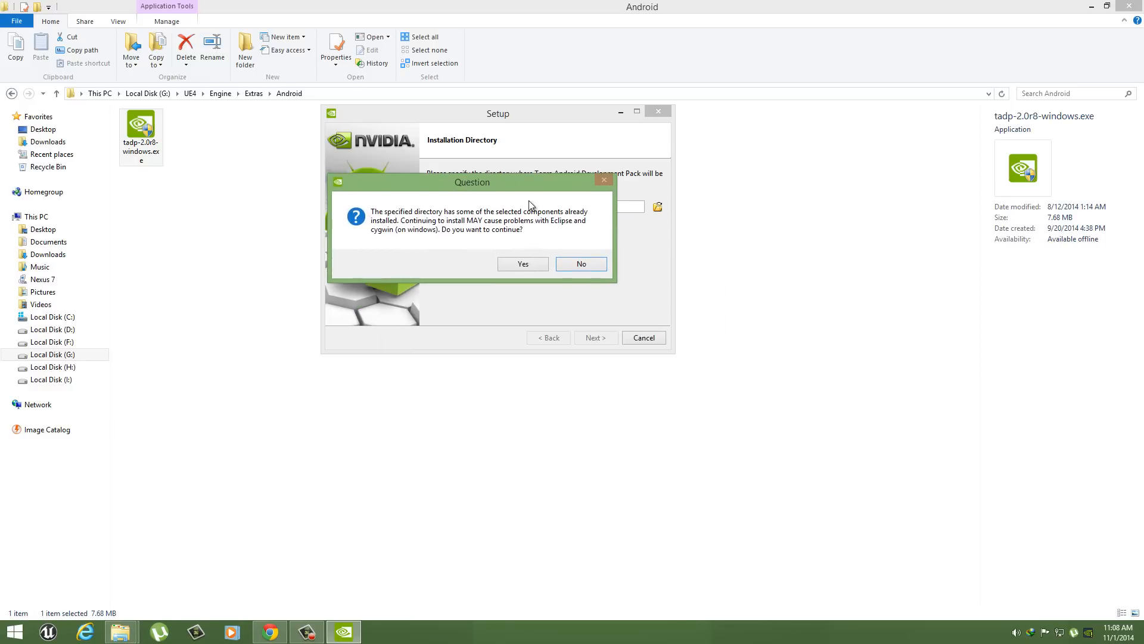
{"action": "left_click", "coordinate": [522, 263]}
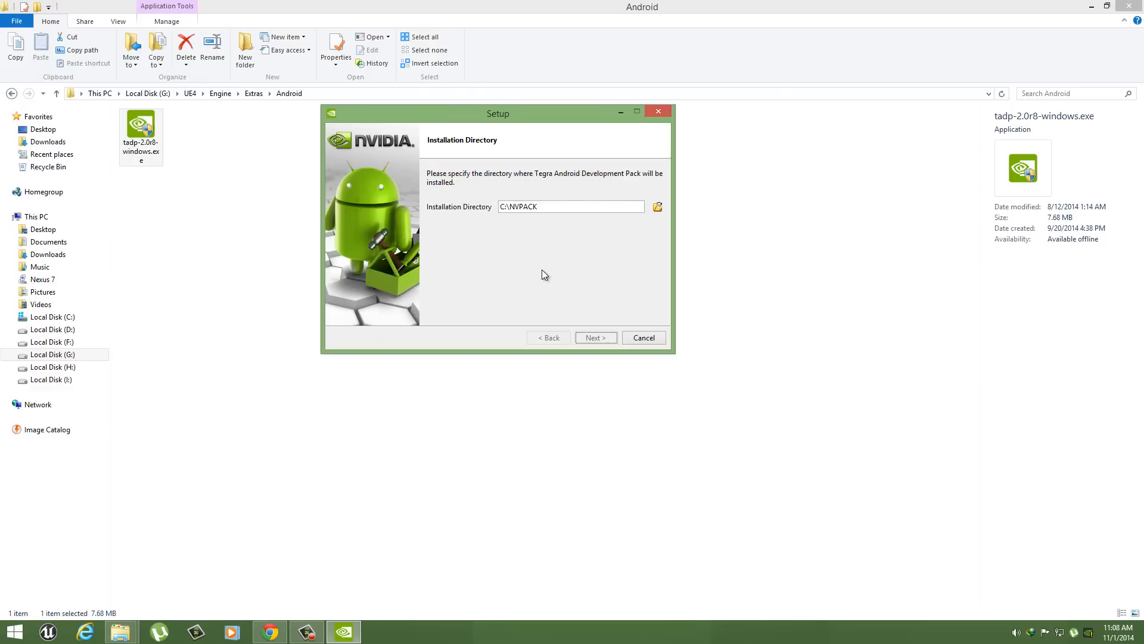
{"action": "left_click", "coordinate": [596, 337]}
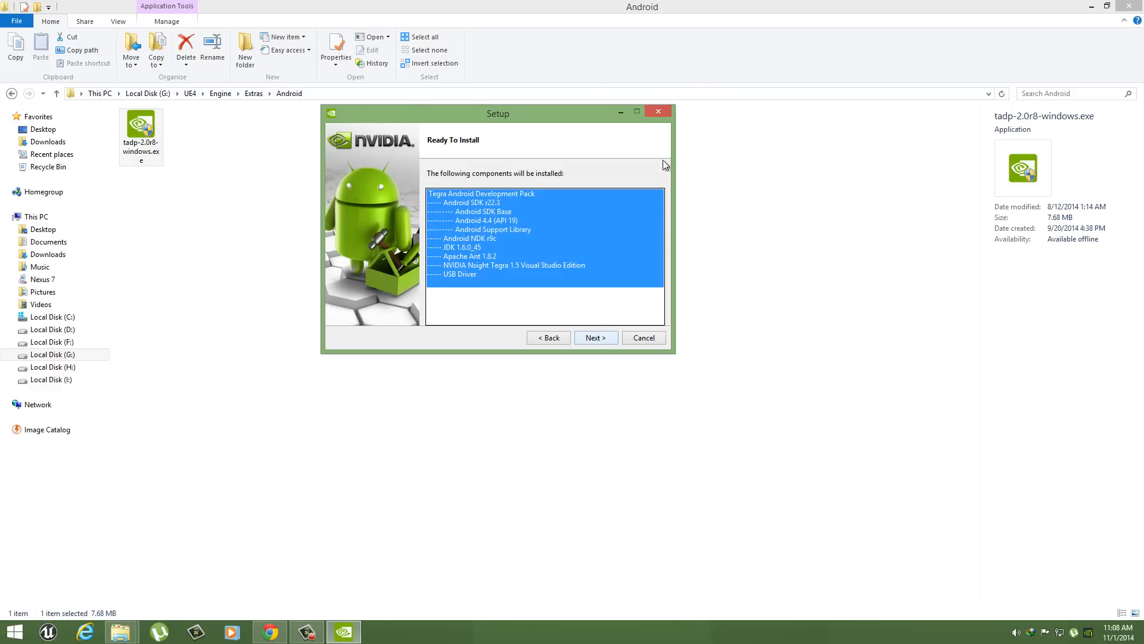
{"action": "left_click", "coordinate": [644, 337]}
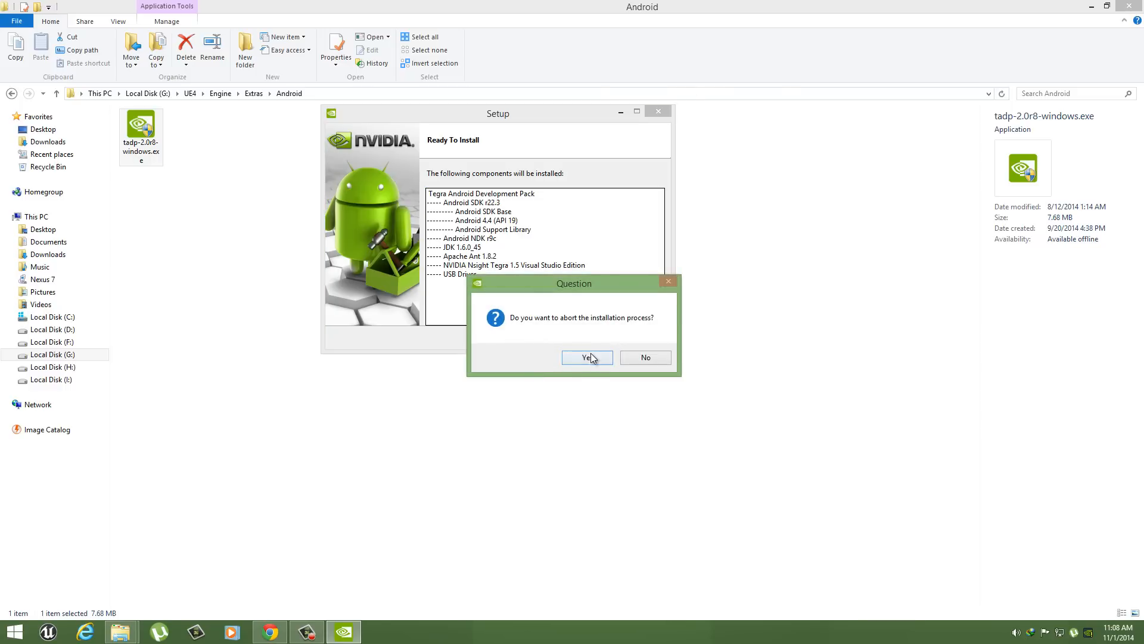
{"action": "left_click", "coordinate": [586, 358]}
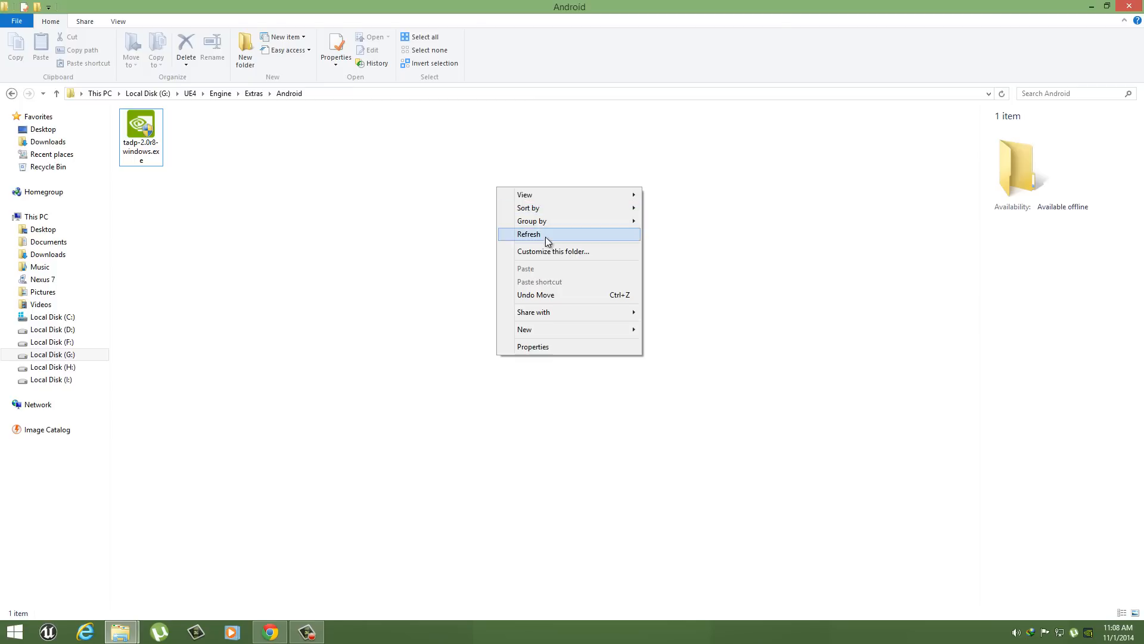
- Browse to C:\NVPACK\android-sdk-windows and refresh the folder listing
{"action": "left_click", "coordinate": [545, 233]}
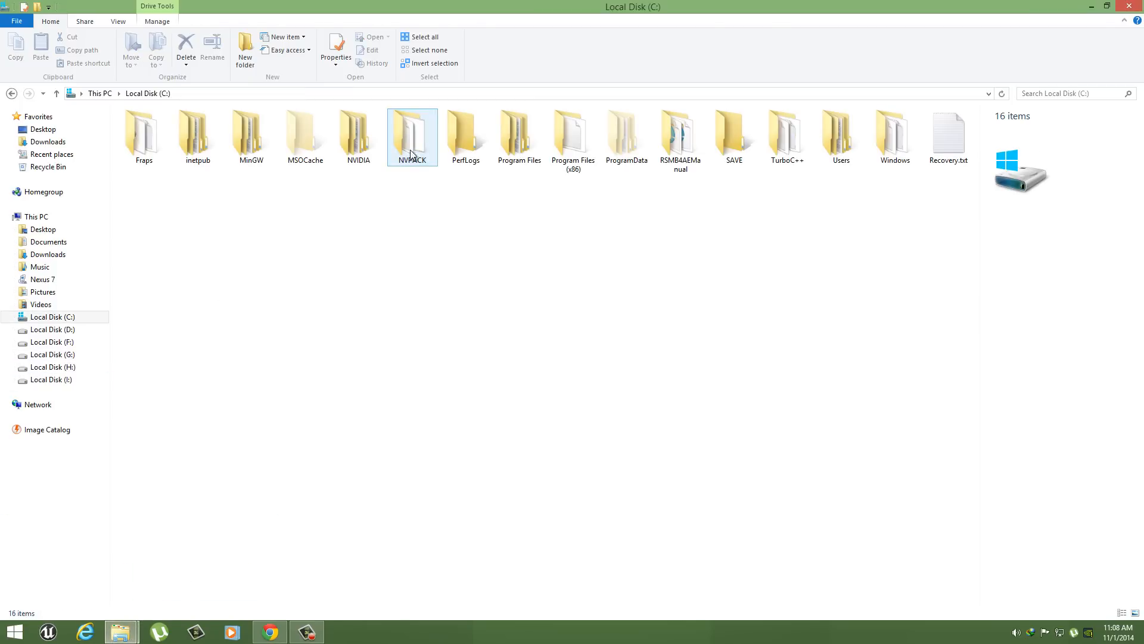
{"action": "double_click", "coordinate": [412, 130]}
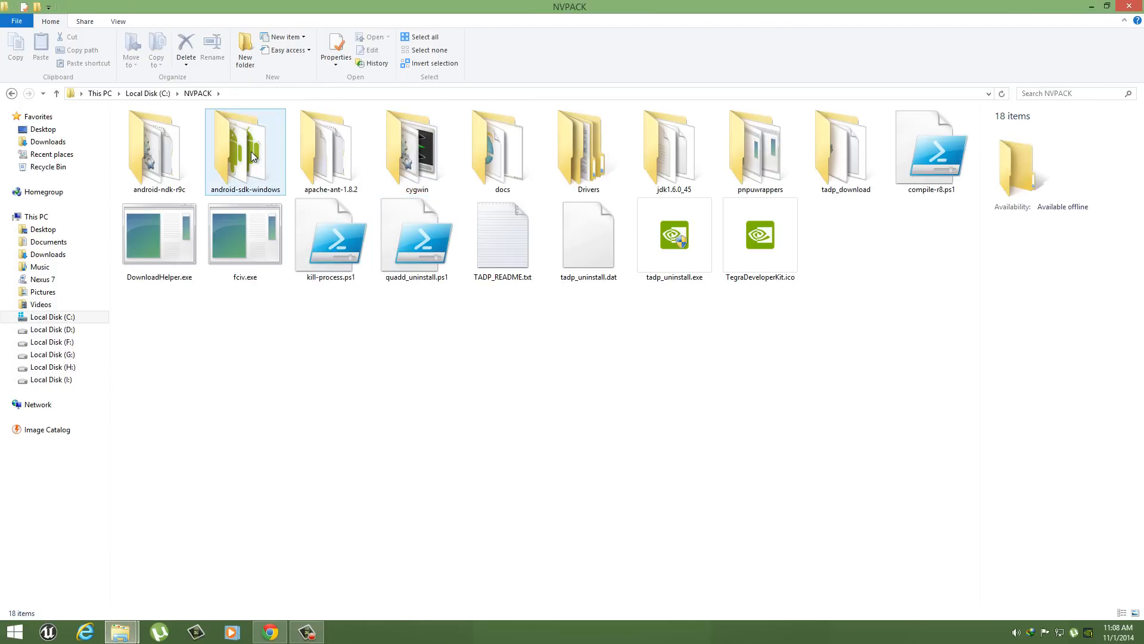
{"action": "double_click", "coordinate": [246, 149]}
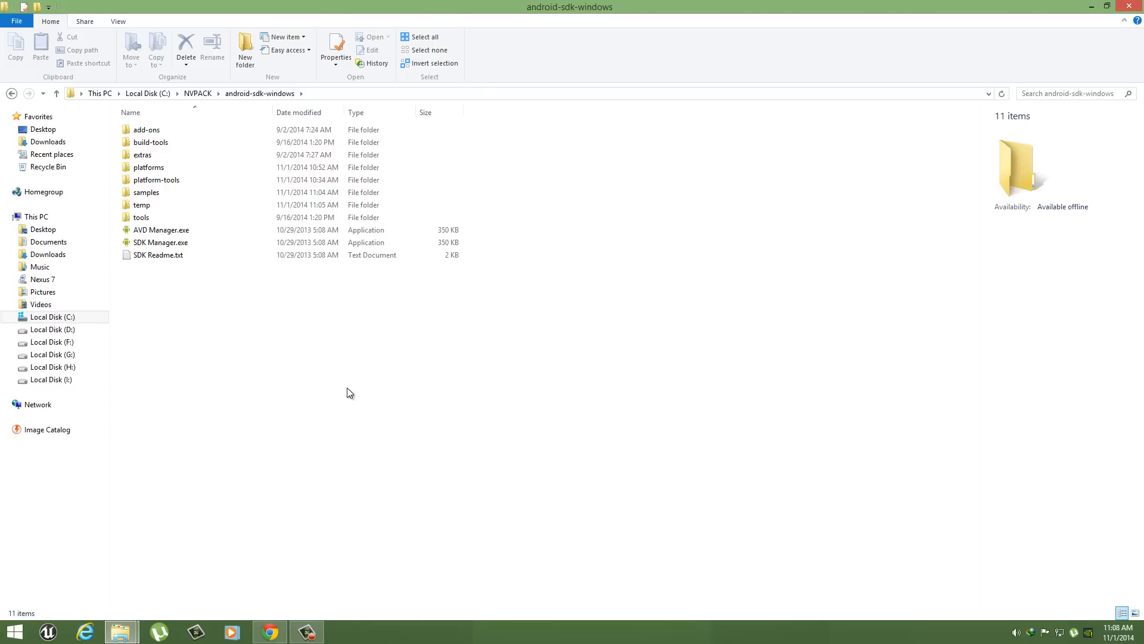
{"action": "right_click", "coordinate": [350, 393]}
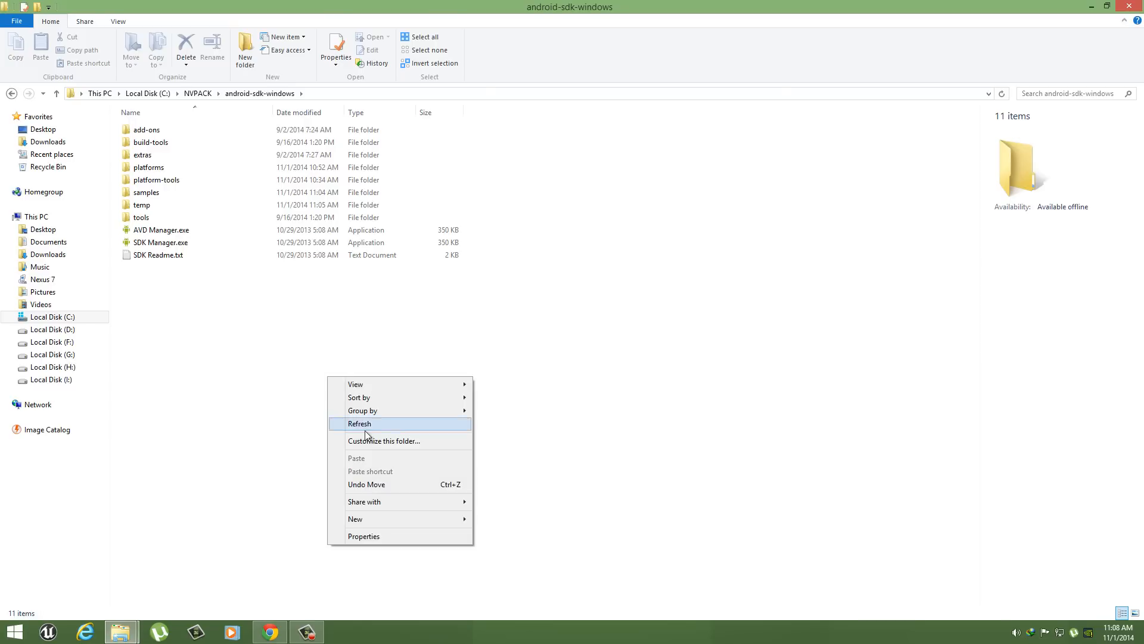
{"action": "left_click", "coordinate": [161, 242]}
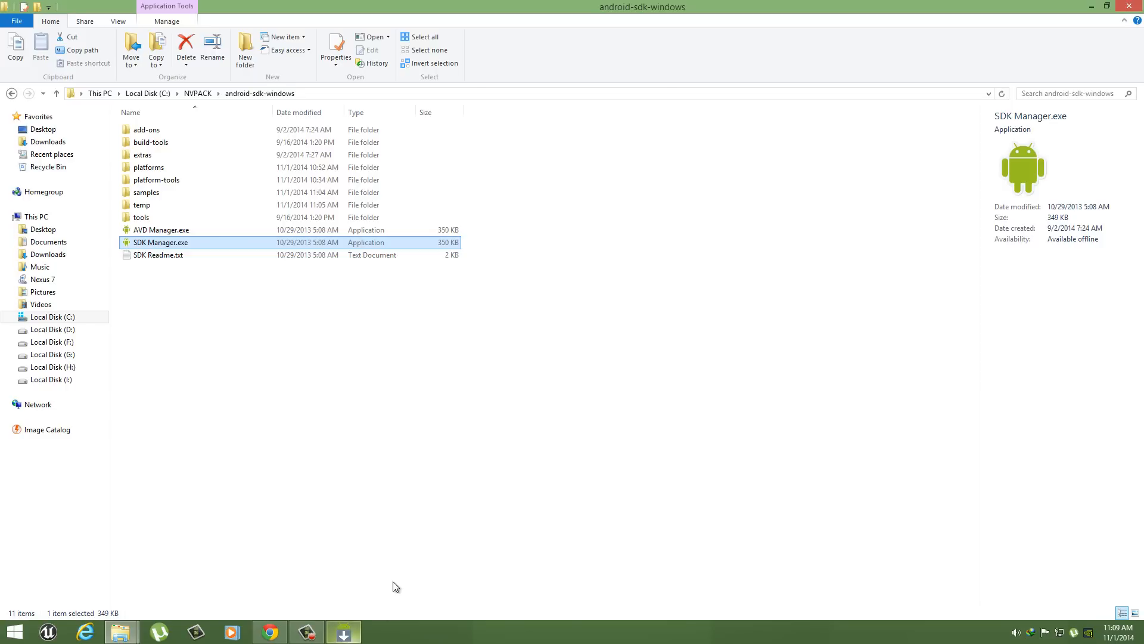
- Launch SDK Manager, mark Android 4.2.2 (API 17), accept the license and start the install
{"action": "double_click", "coordinate": [161, 242]}
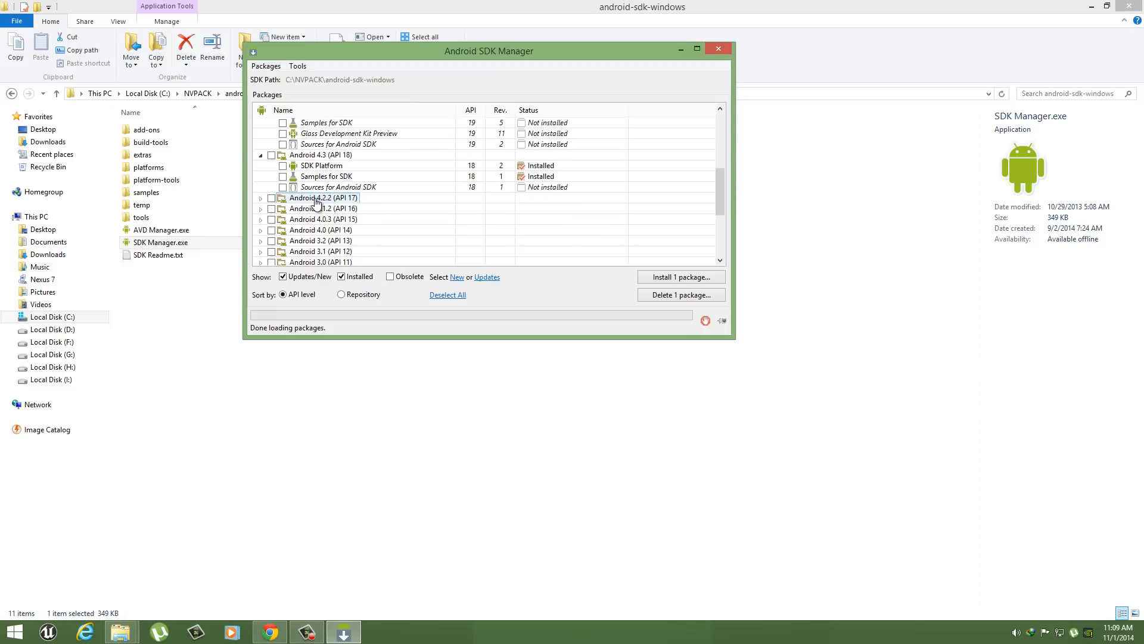
{"action": "left_click", "coordinate": [272, 198]}
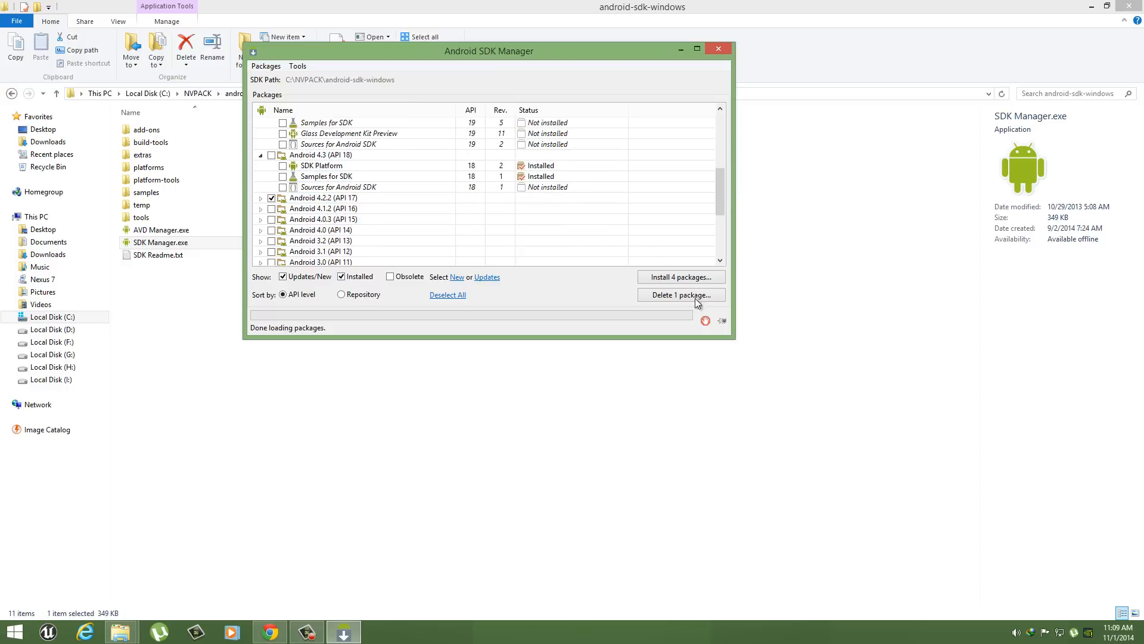
{"action": "left_click", "coordinate": [681, 277]}
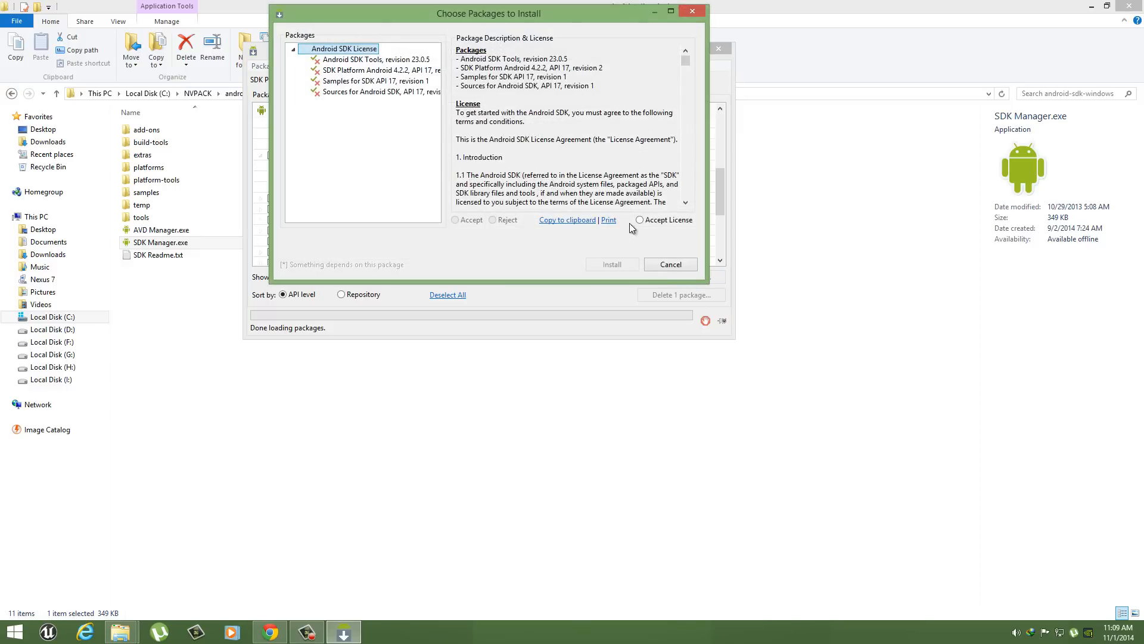
{"action": "left_click", "coordinate": [613, 263]}
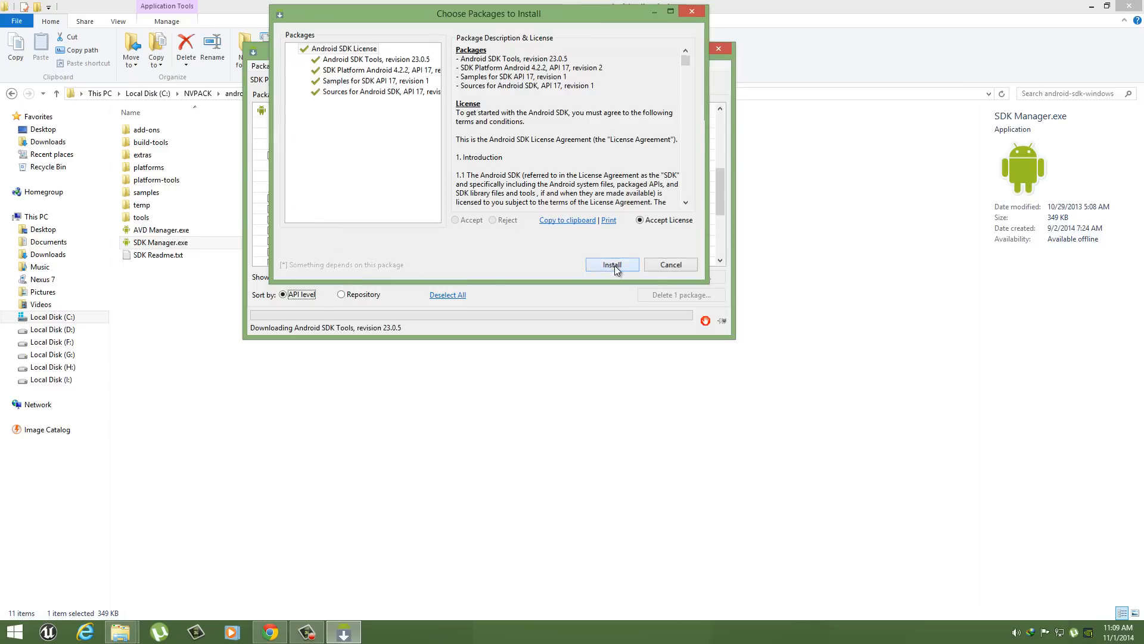
{"action": "left_click", "coordinate": [611, 265]}
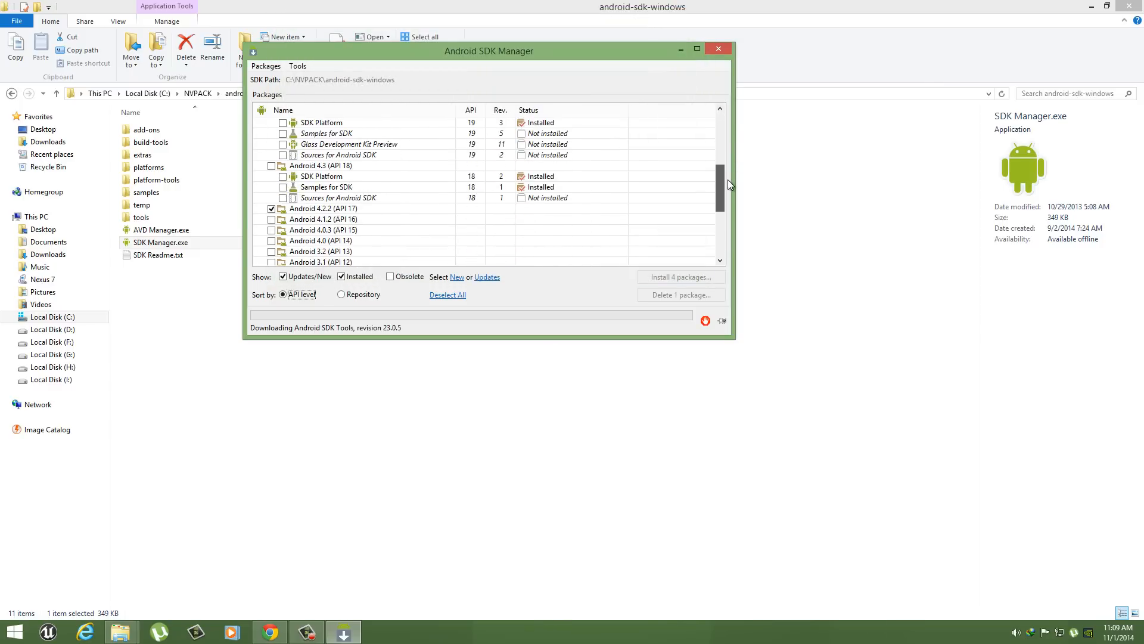
{"action": "scroll", "scroll_direction": "down", "scroll_amount": 3}
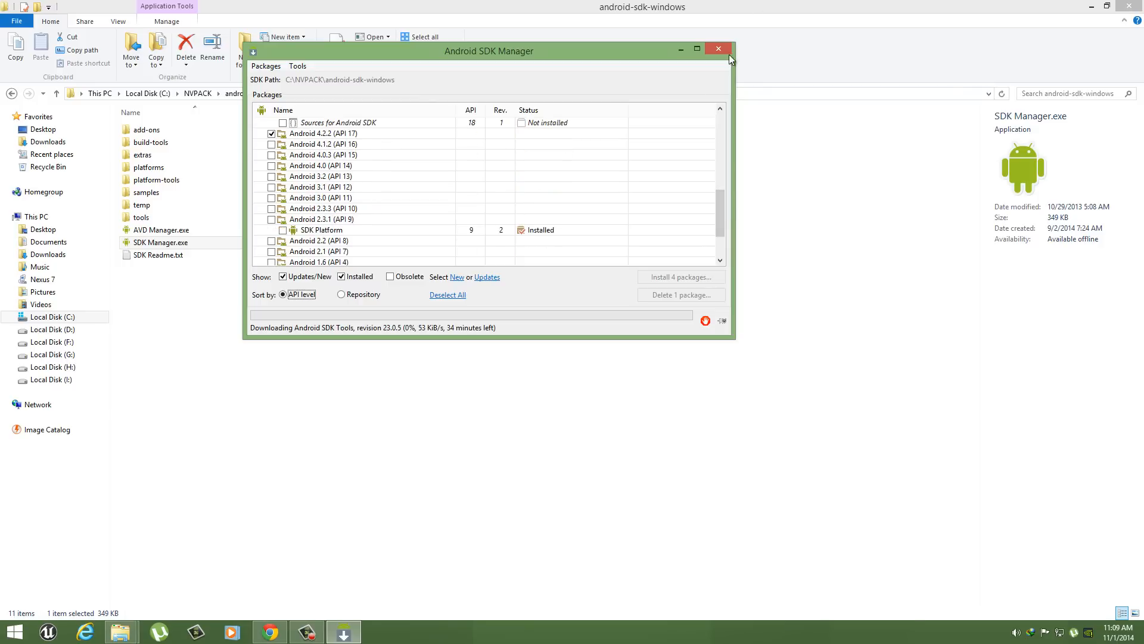
- Run GenerateProjectFiles.bat in G:\UE4 and select the freshly generated UE4.sln
{"action": "left_click", "coordinate": [717, 47]}
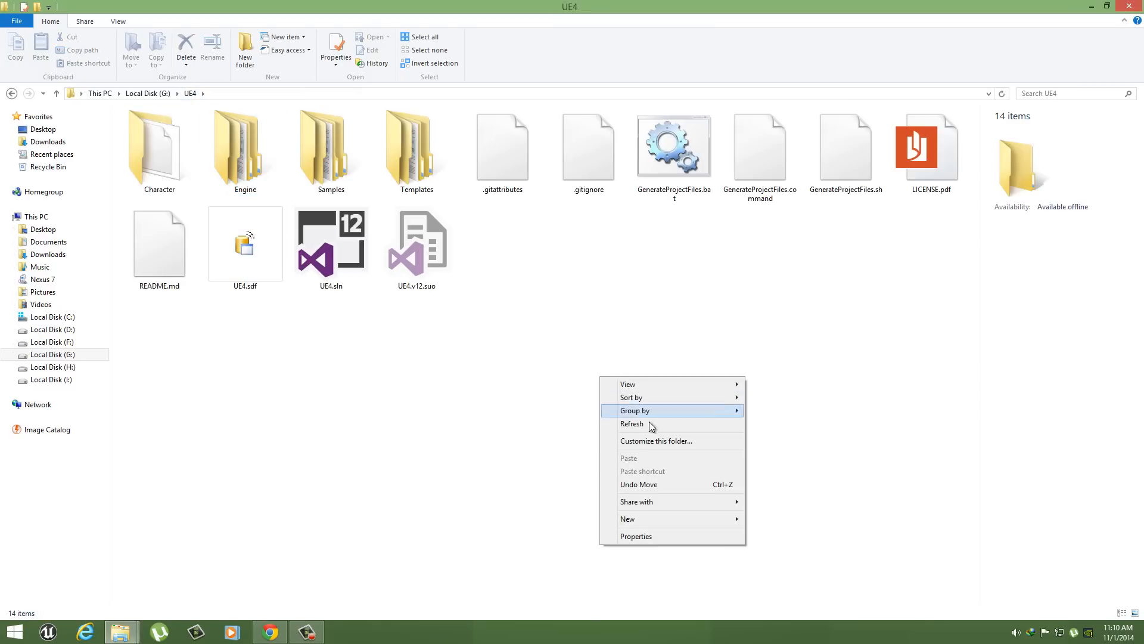
{"action": "left_click", "coordinate": [674, 148]}
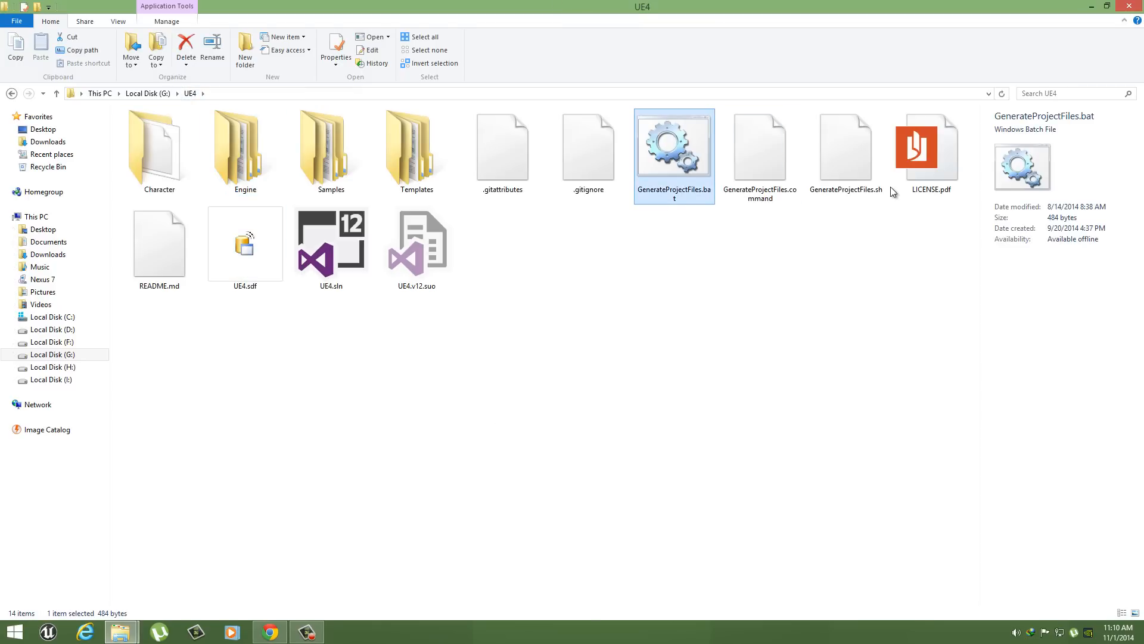
{"action": "double_click", "coordinate": [675, 149]}
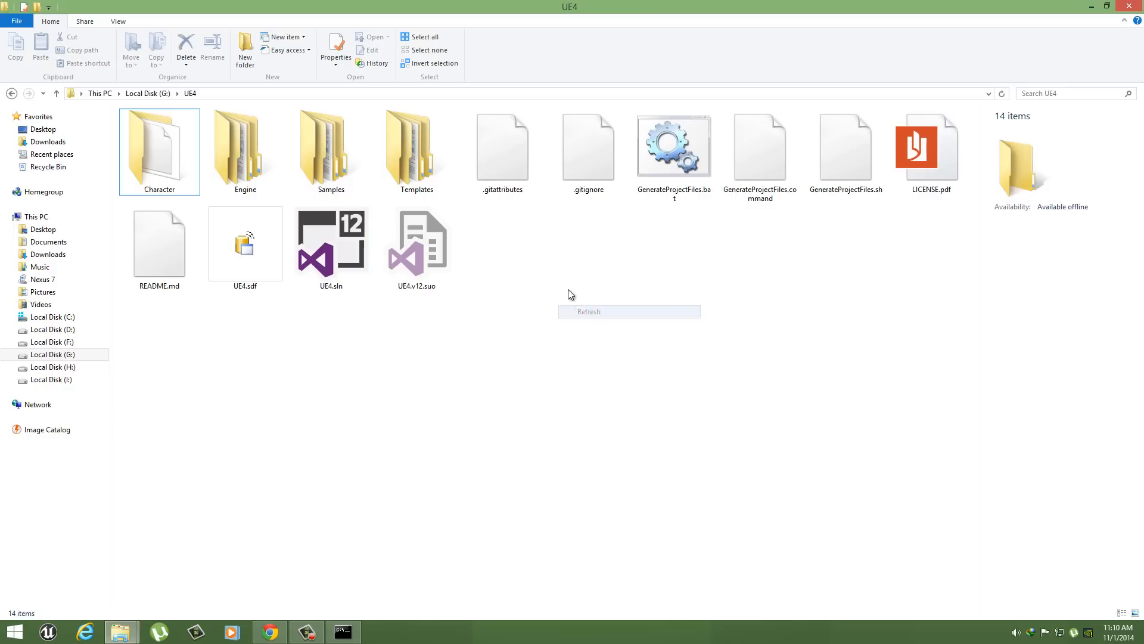
{"action": "left_click", "coordinate": [673, 145]}
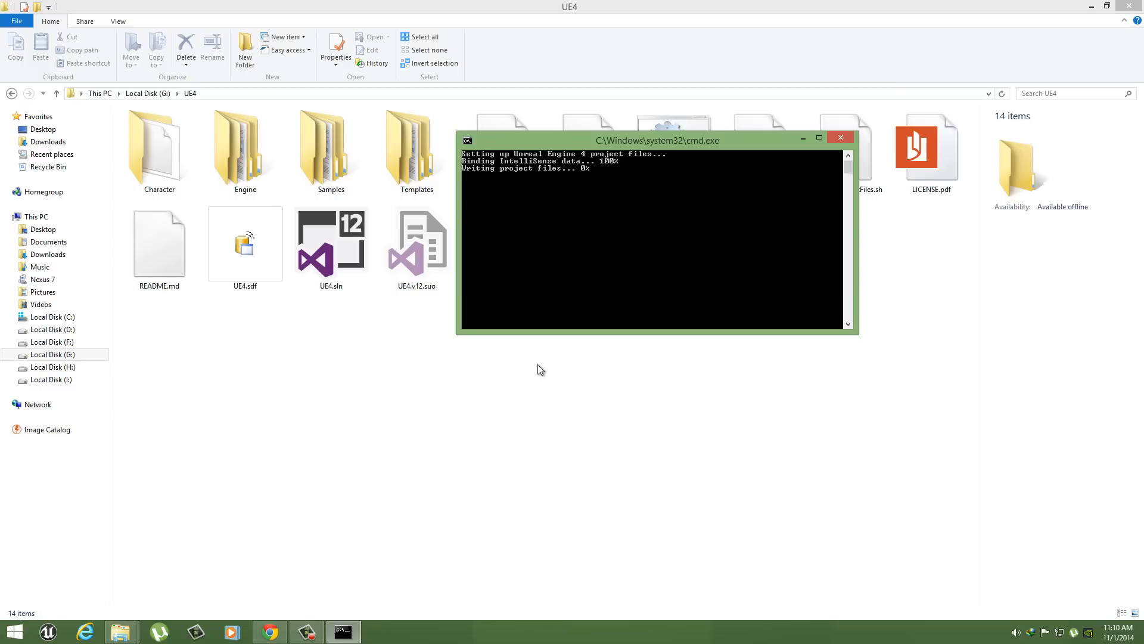
{"action": "mouse_move", "coordinate": [615, 234]}
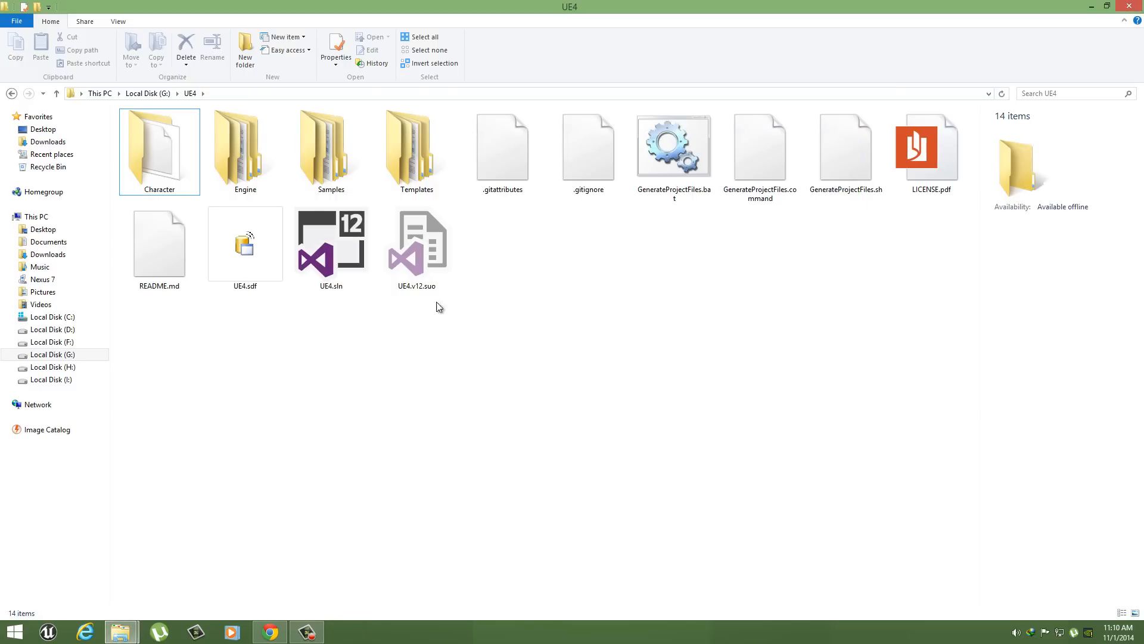
{"action": "left_click", "coordinate": [331, 243]}
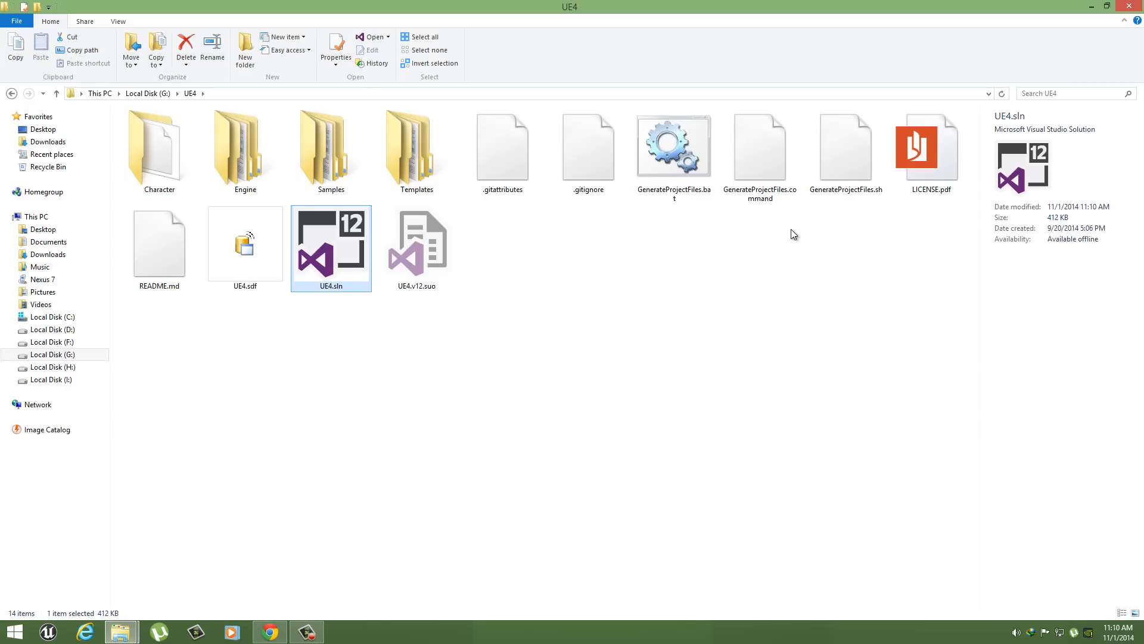
- Open UE4.sln in Visual Studio with Development configuration and Android platform, selecting the UE4 project
{"action": "double_click", "coordinate": [331, 243]}
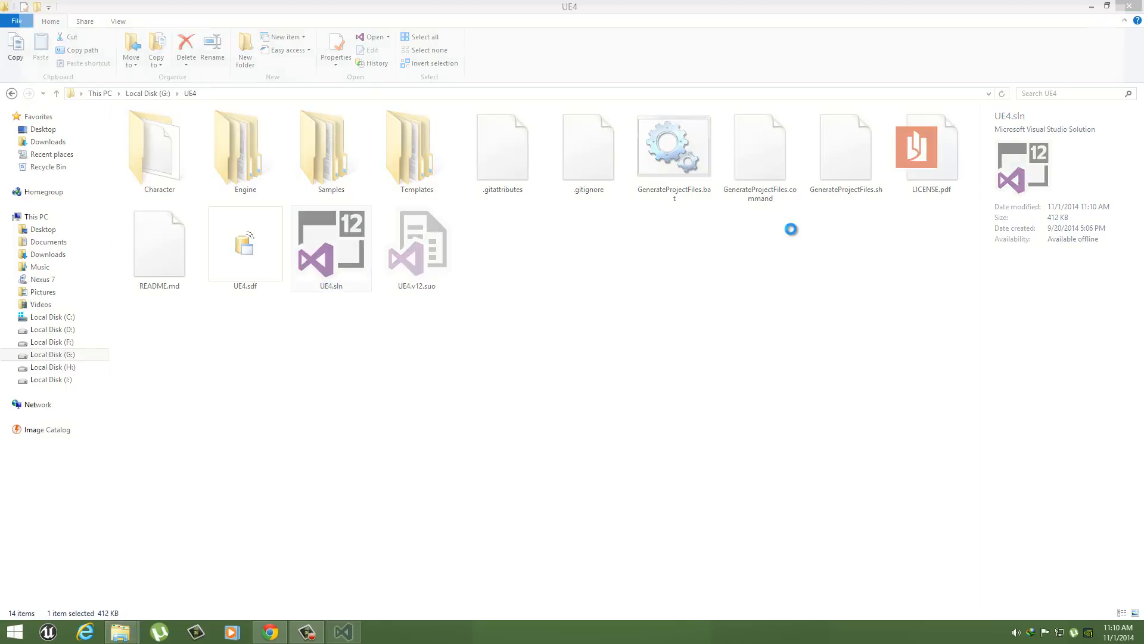
{"action": "double_click", "coordinate": [332, 248]}
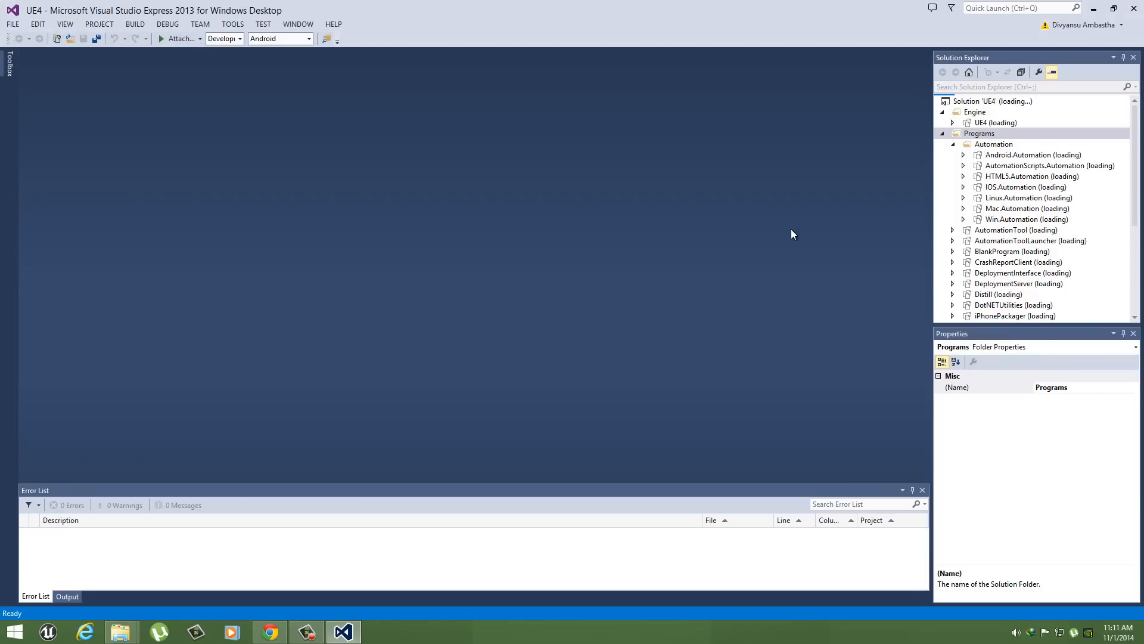
{"action": "mouse_move", "coordinate": [789, 212]}
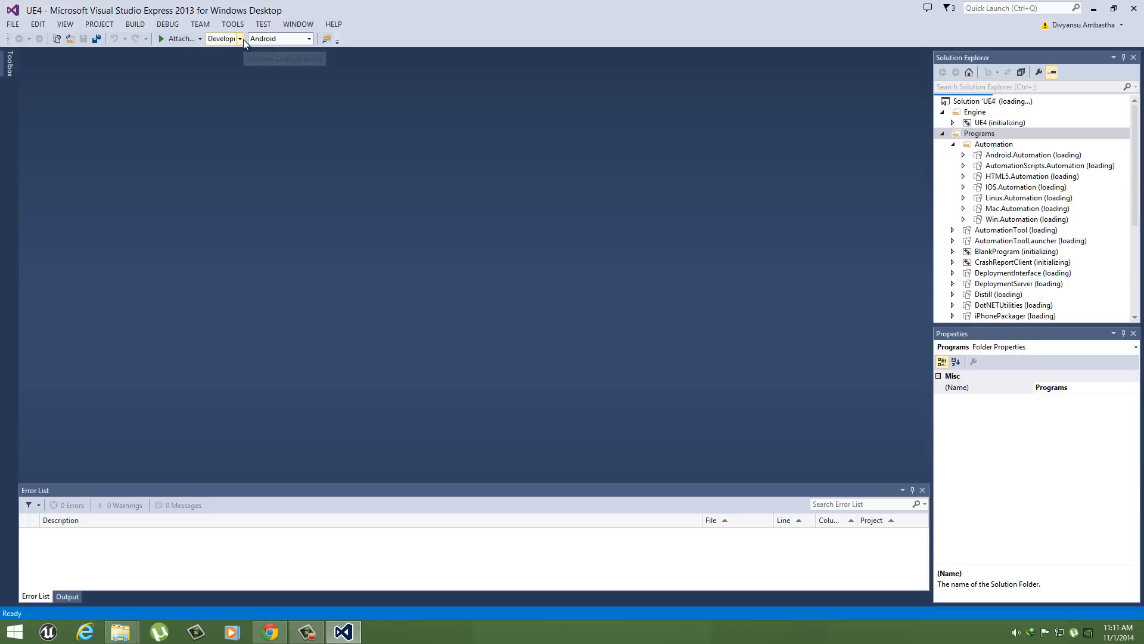
{"action": "left_click", "coordinate": [241, 38]}
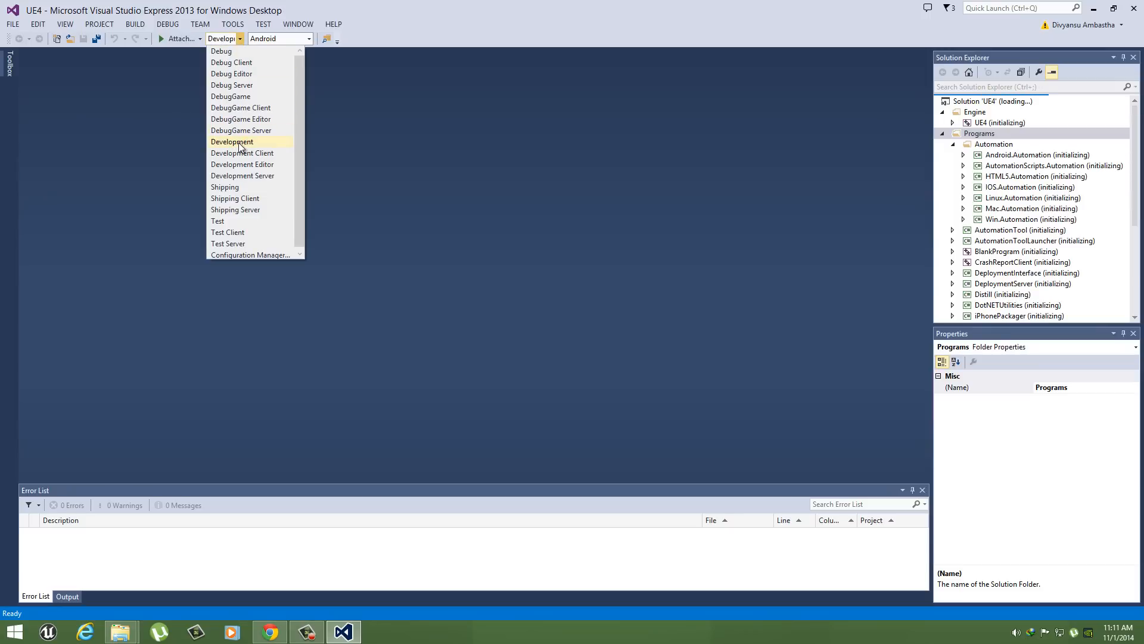
{"action": "mouse_move", "coordinate": [273, 167]}
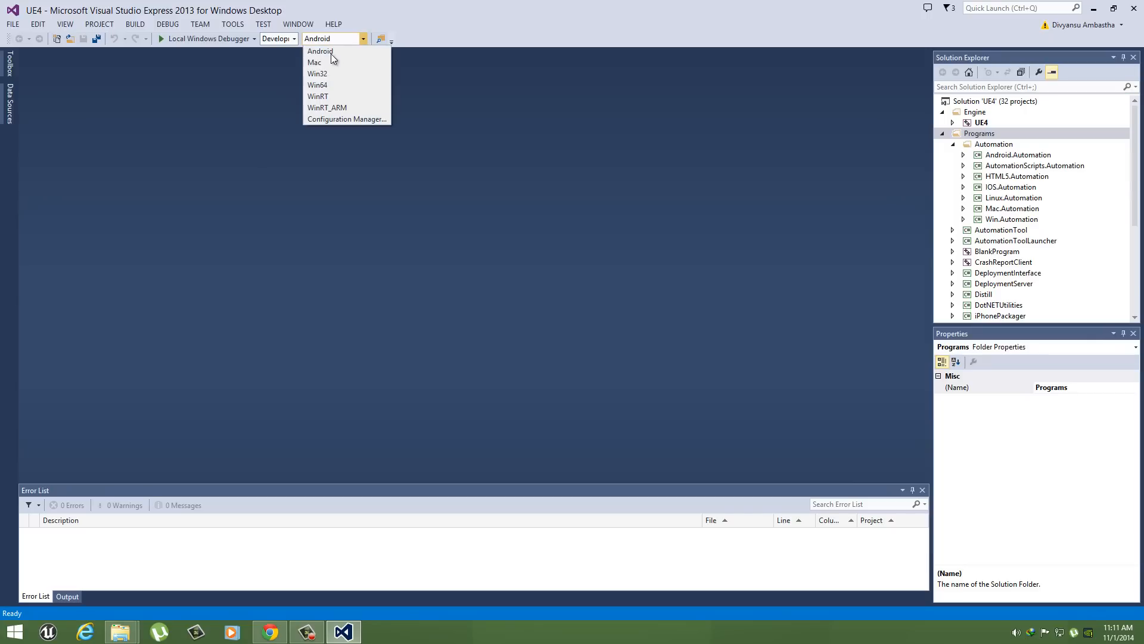
{"action": "left_click", "coordinate": [319, 50]}
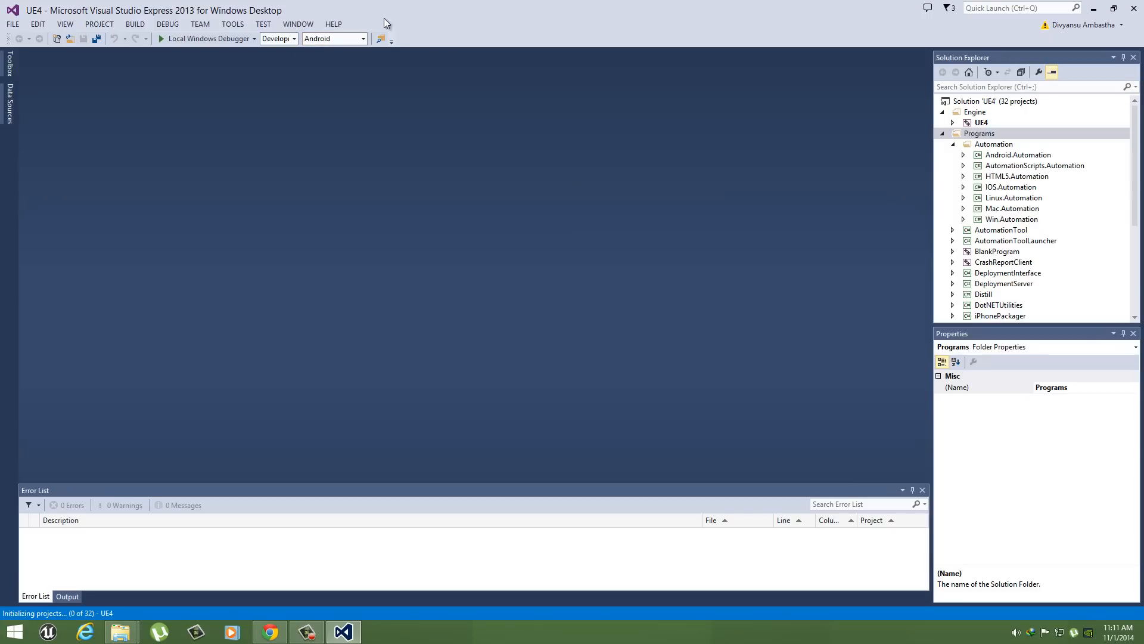
{"action": "left_click", "coordinate": [982, 121]}
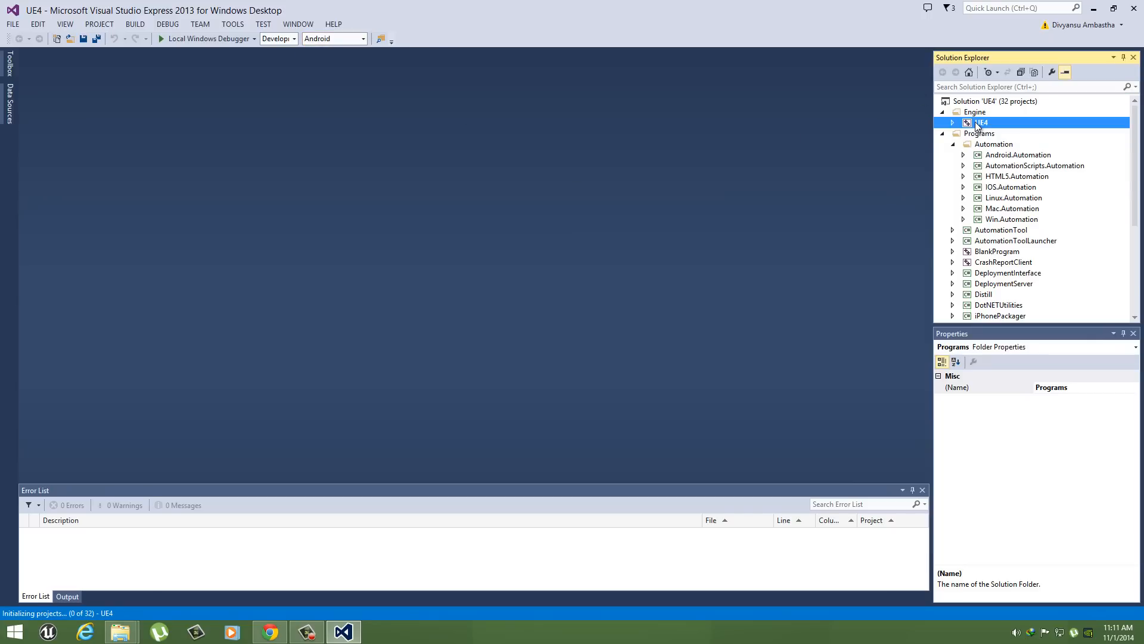
- Rebuild the UE4 engine project from its Solution Explorer context menu
{"action": "right_click", "coordinate": [979, 122]}
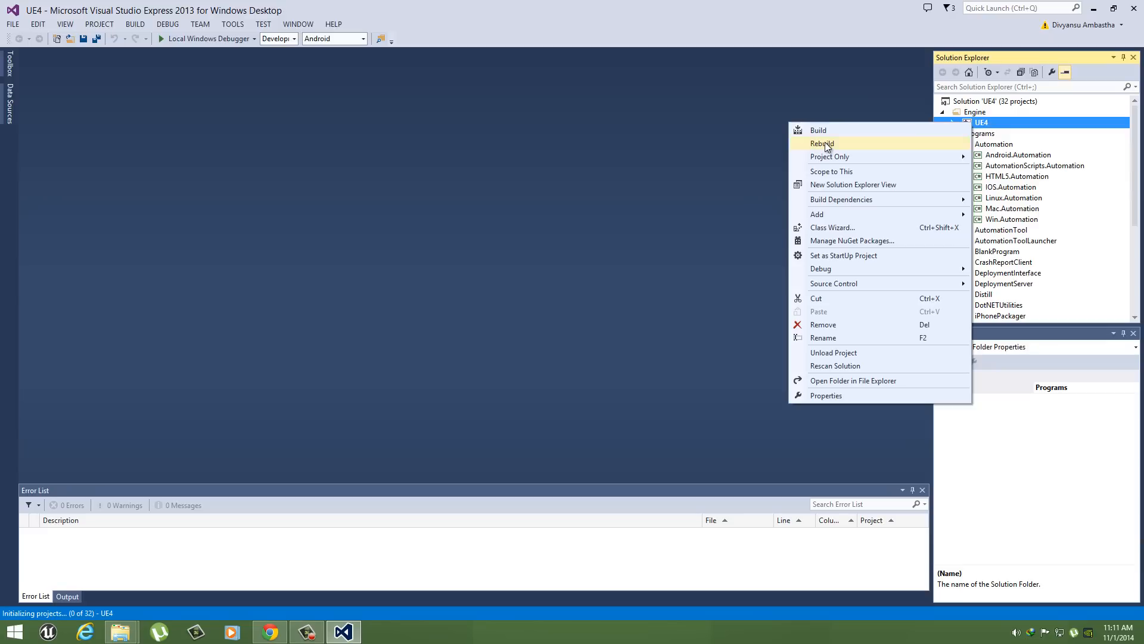
{"action": "left_click", "coordinate": [822, 143]}
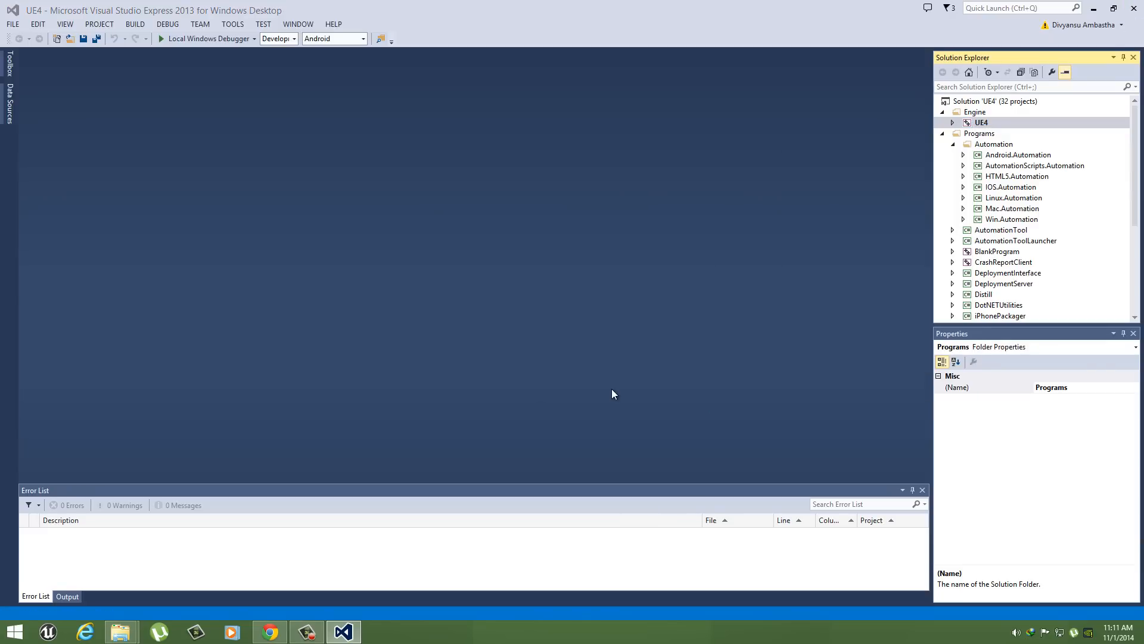
{"action": "left_click", "coordinate": [114, 632]}
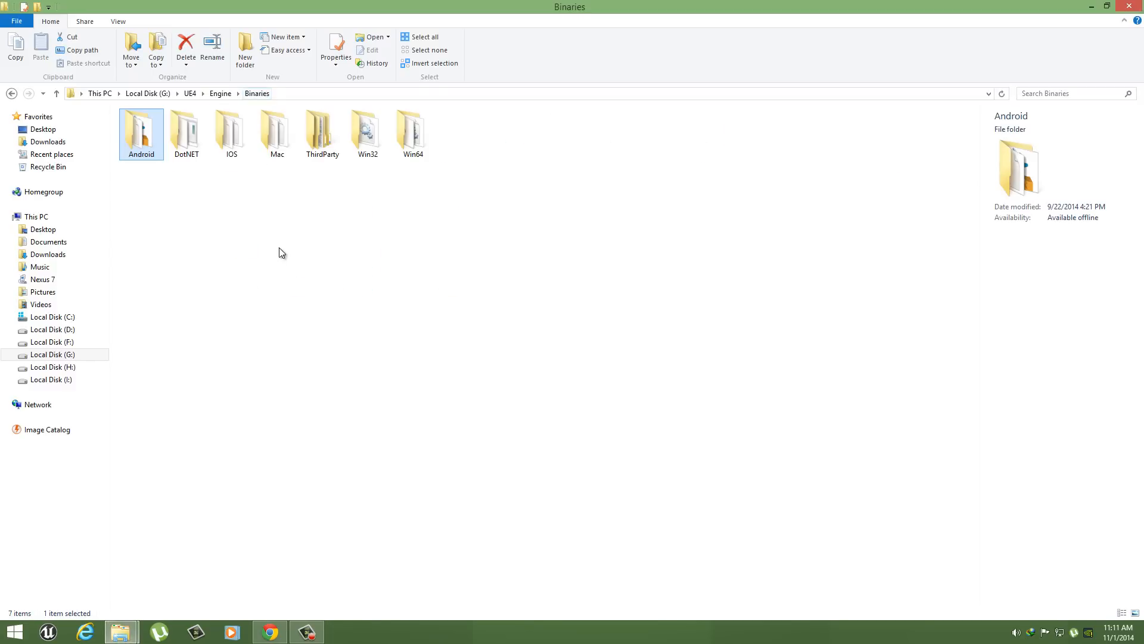
- Open the Android folder under Engine\Binaries holding UE4Game-armv7.apk and its .so
{"action": "double_click", "coordinate": [140, 131]}
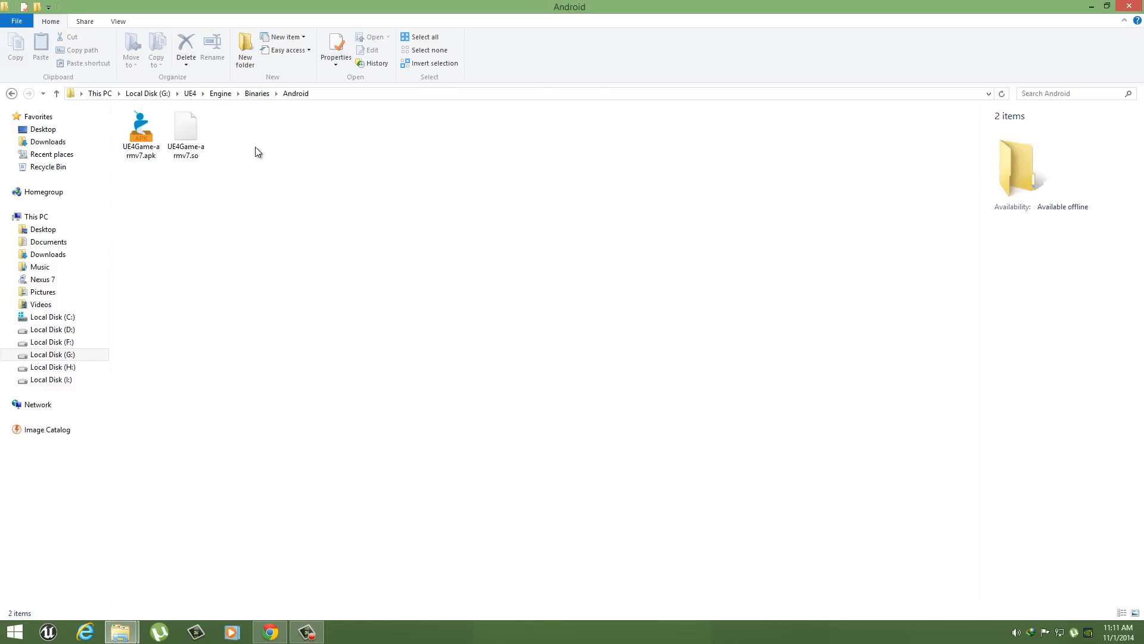
{"action": "mouse_move", "coordinate": [274, 134]}
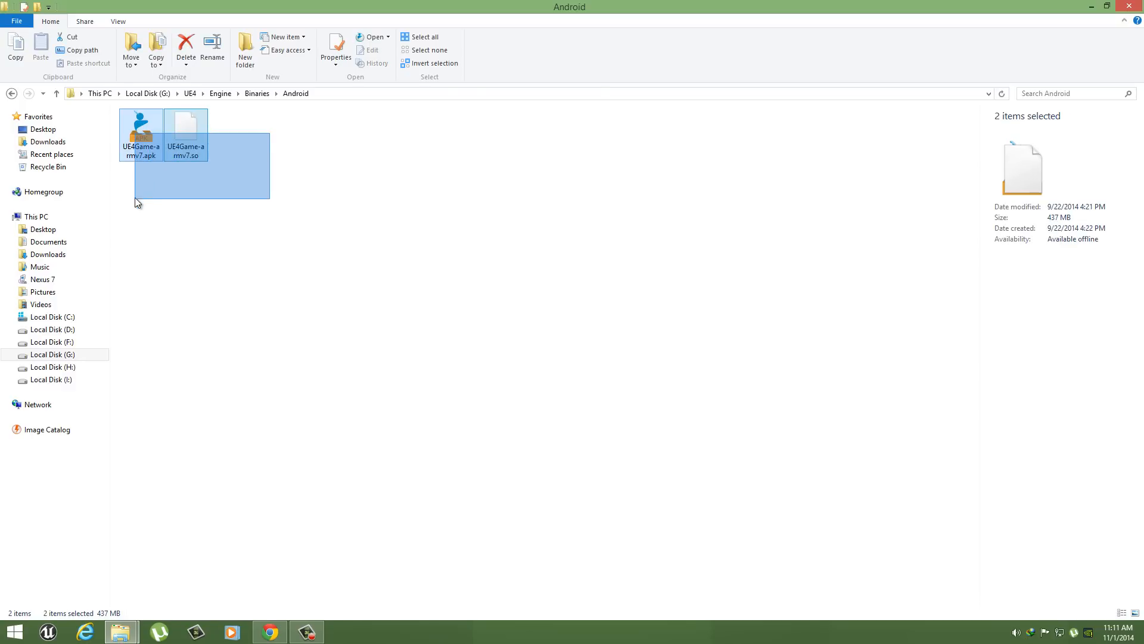
{"action": "left_click", "coordinate": [141, 131]}
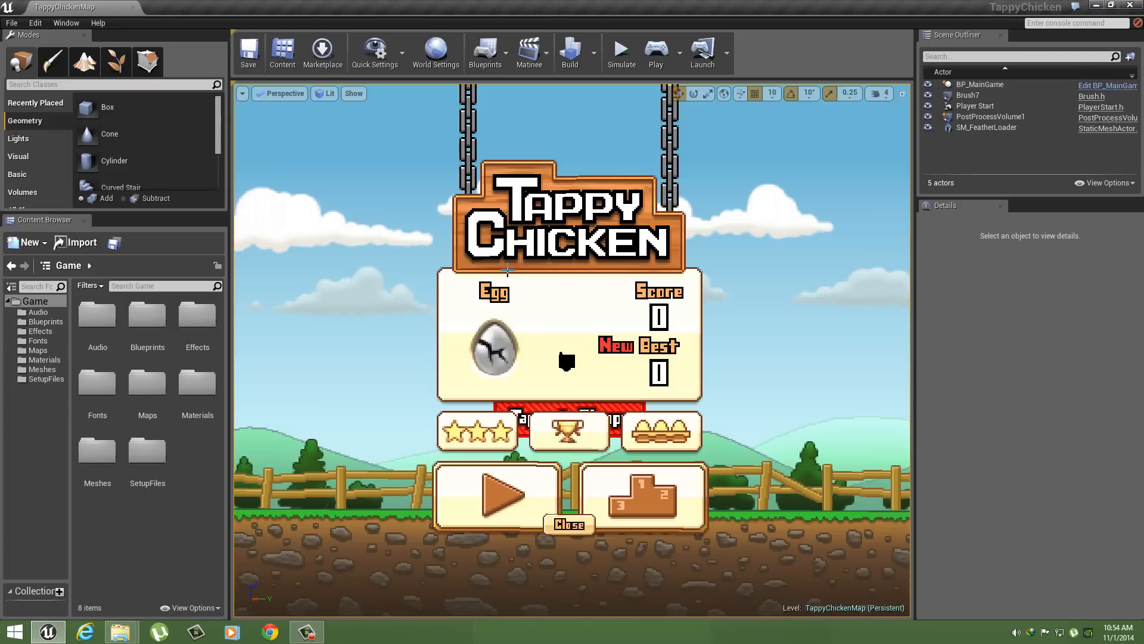
{"action": "mouse_move", "coordinate": [775, 149]}
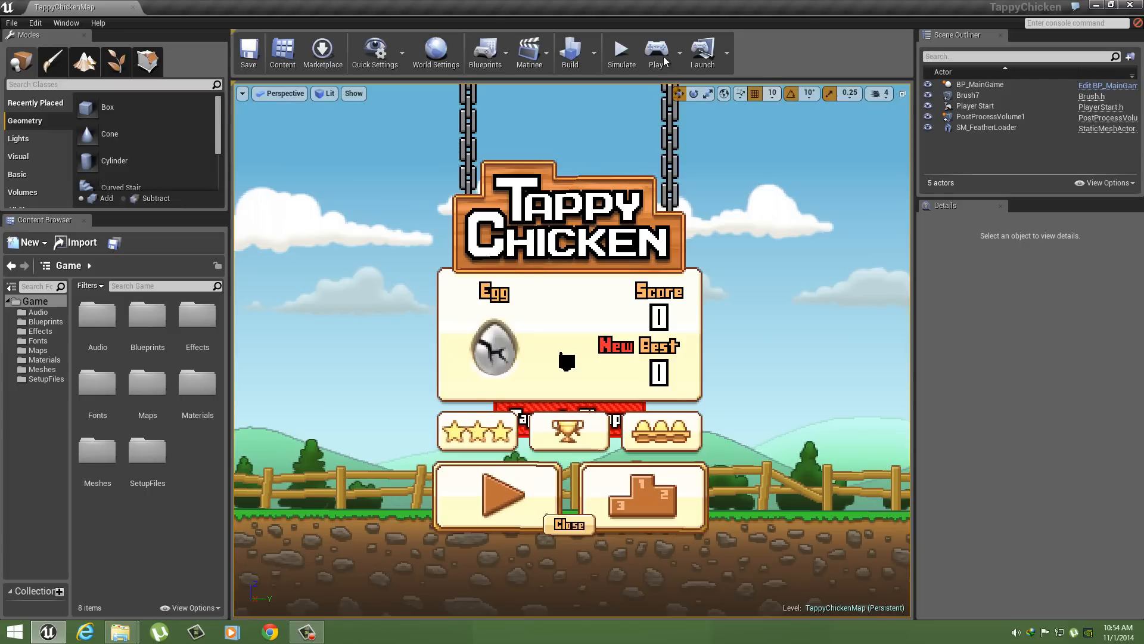
- Launch TappyChicken on the Nexus_7 (DXT) device and show the output log
{"action": "left_click", "coordinate": [727, 52]}
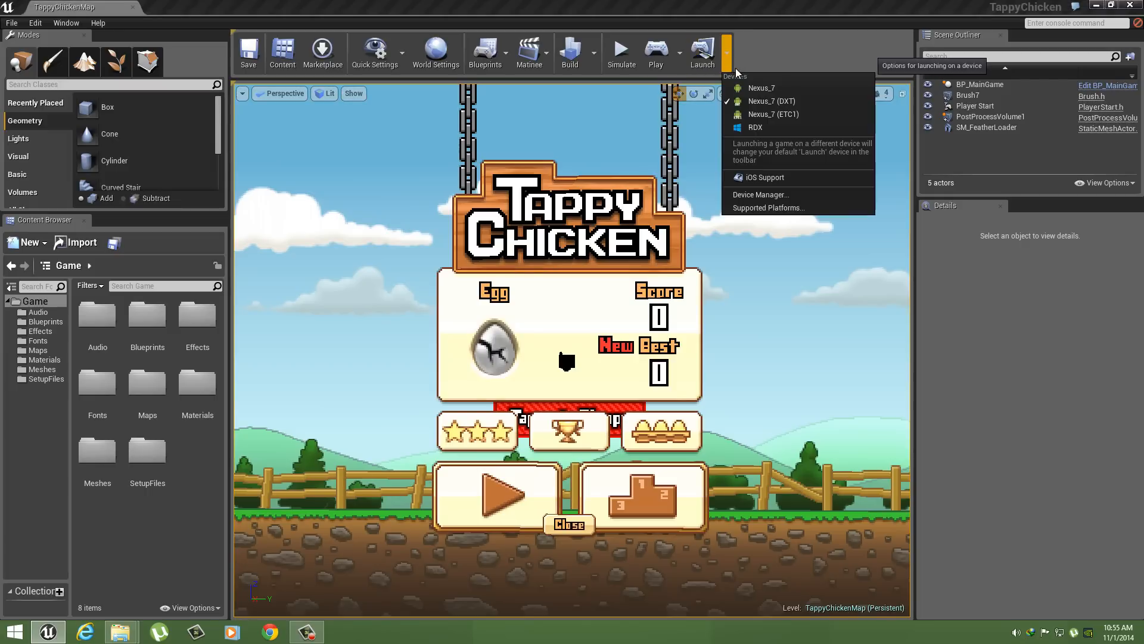
{"action": "left_click", "coordinate": [727, 50]}
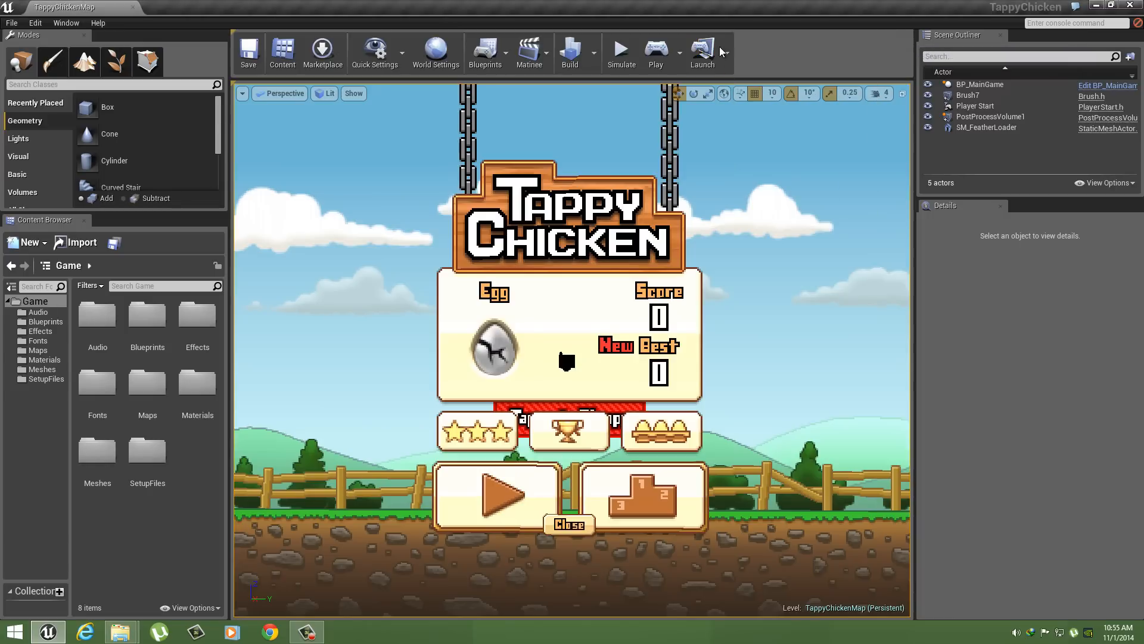
{"action": "left_click", "coordinate": [727, 53]}
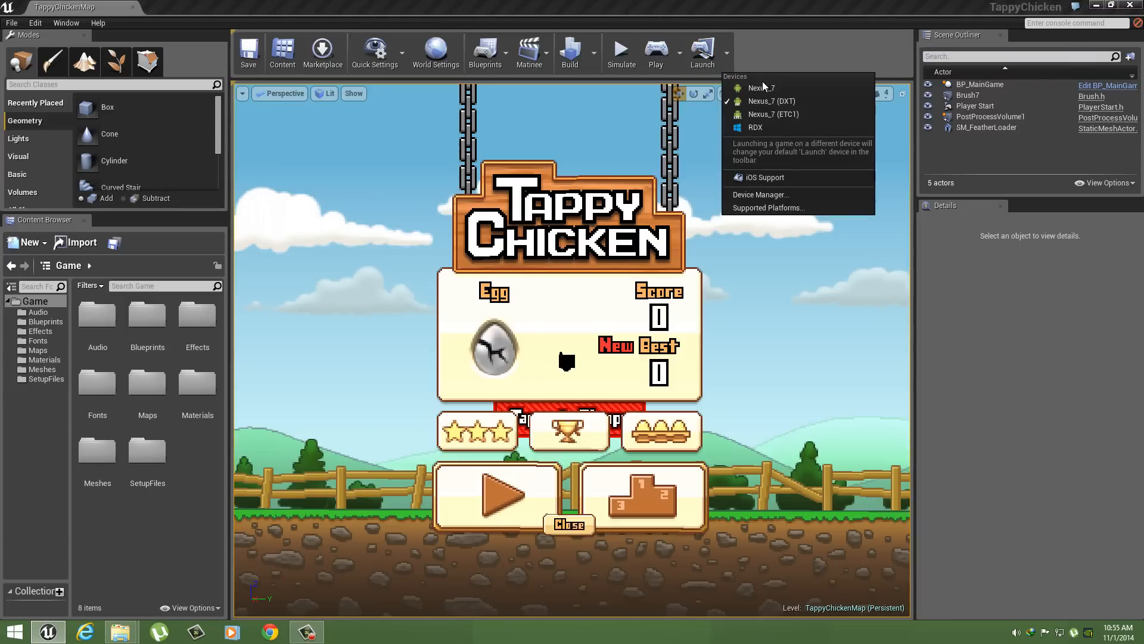
{"action": "mouse_move", "coordinate": [758, 105]}
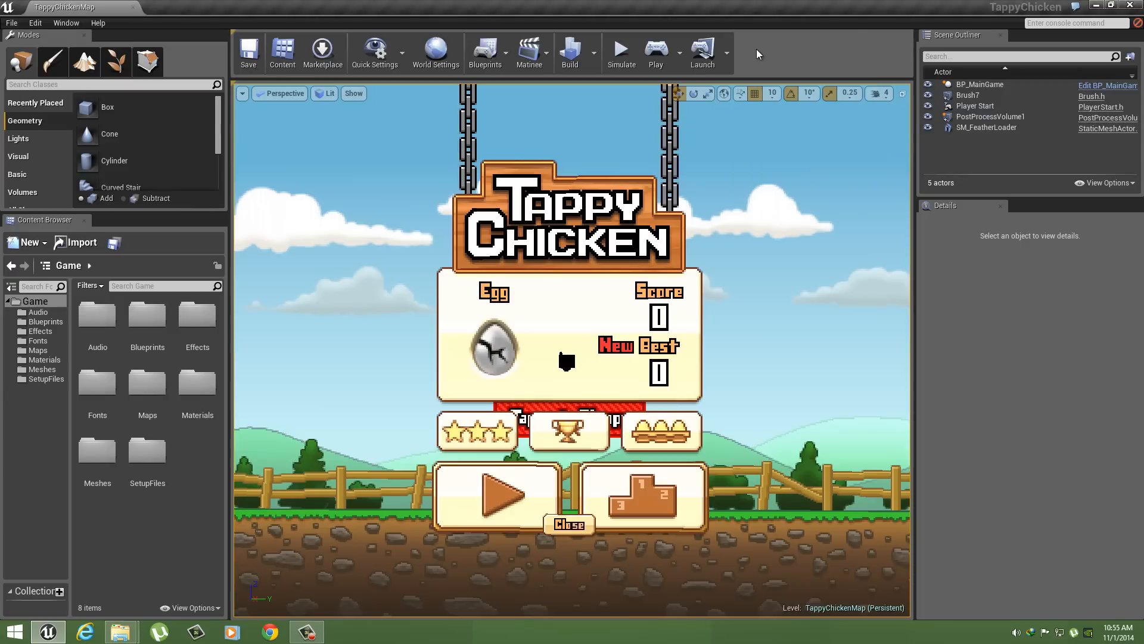
{"action": "left_click", "coordinate": [727, 53]}
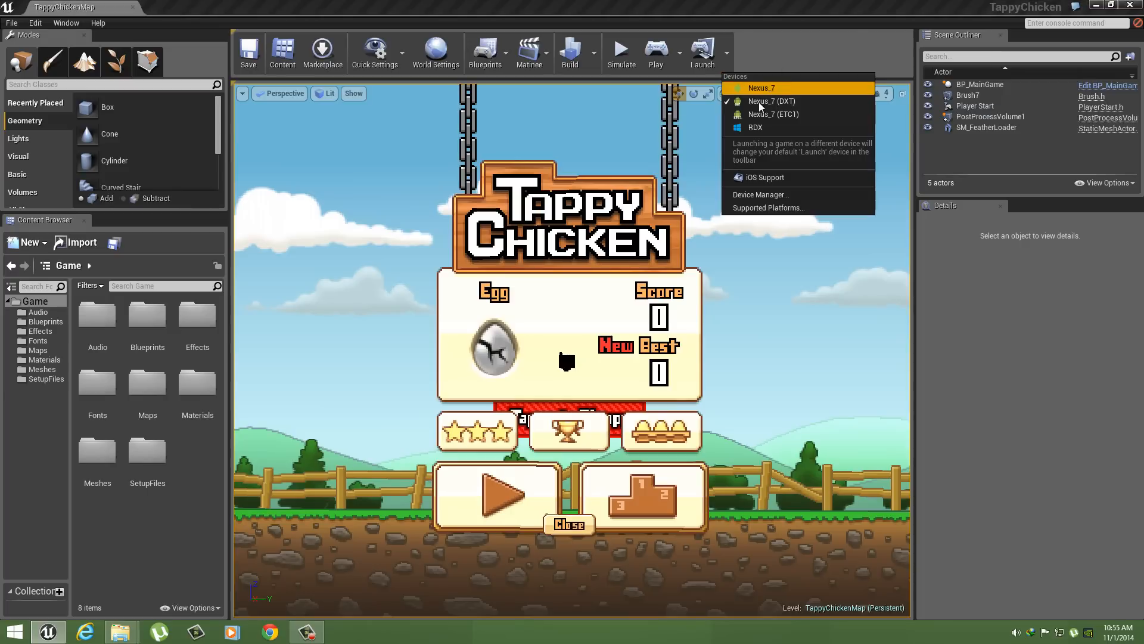
{"action": "left_click", "coordinate": [773, 100]}
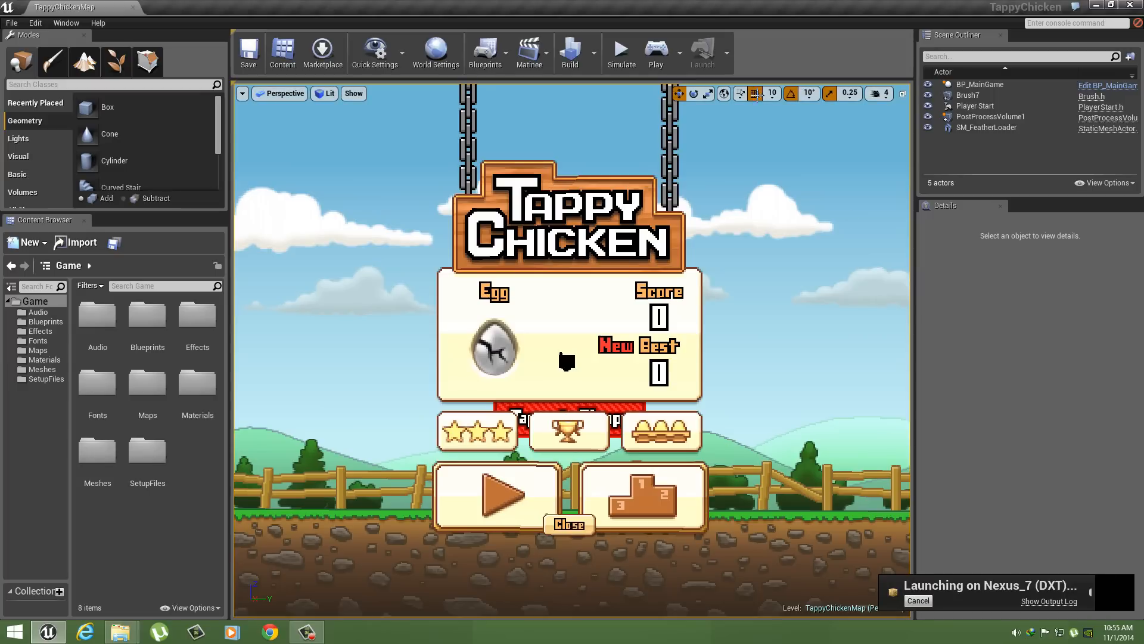
{"action": "left_click", "coordinate": [1049, 601]}
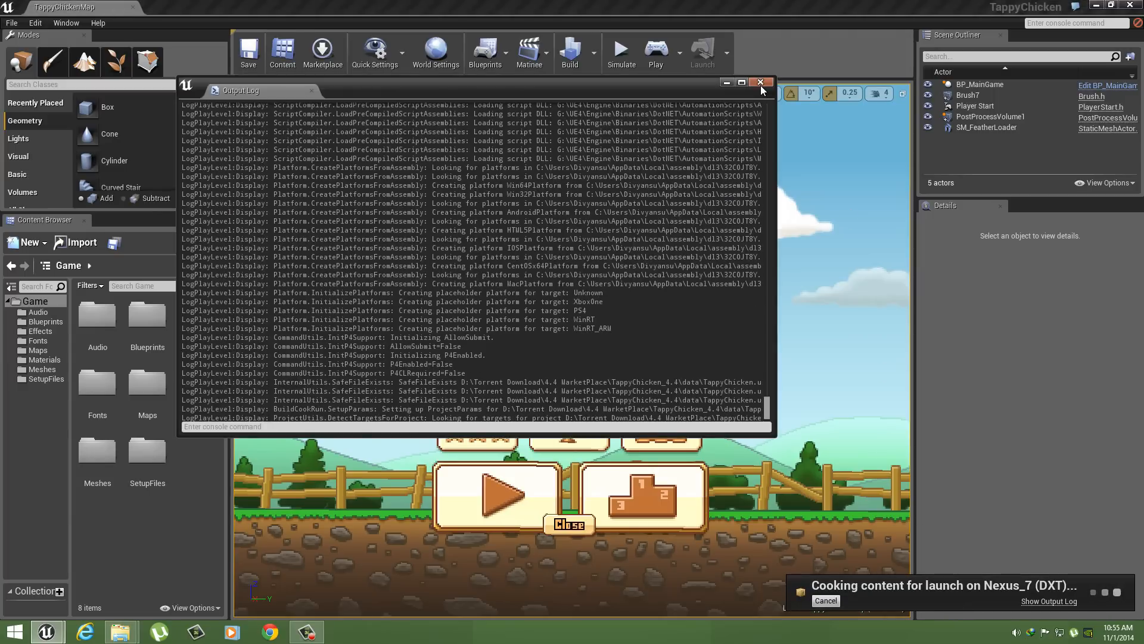